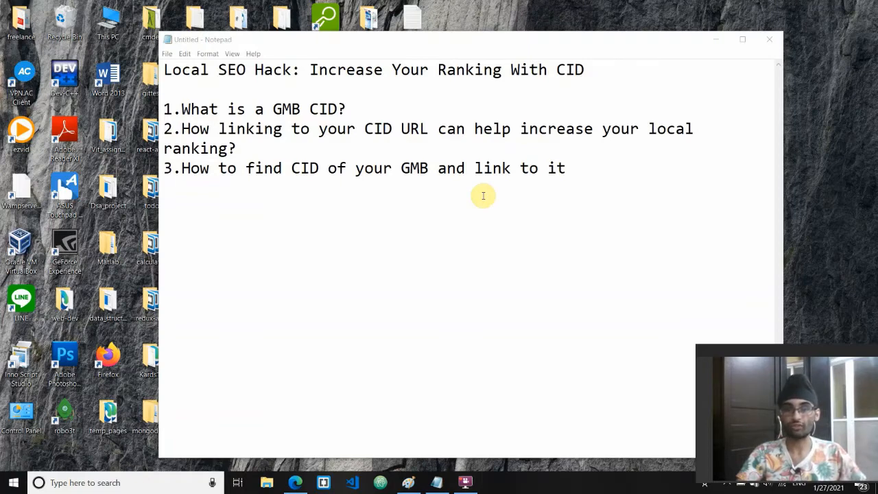
mouse_move(571, 168)
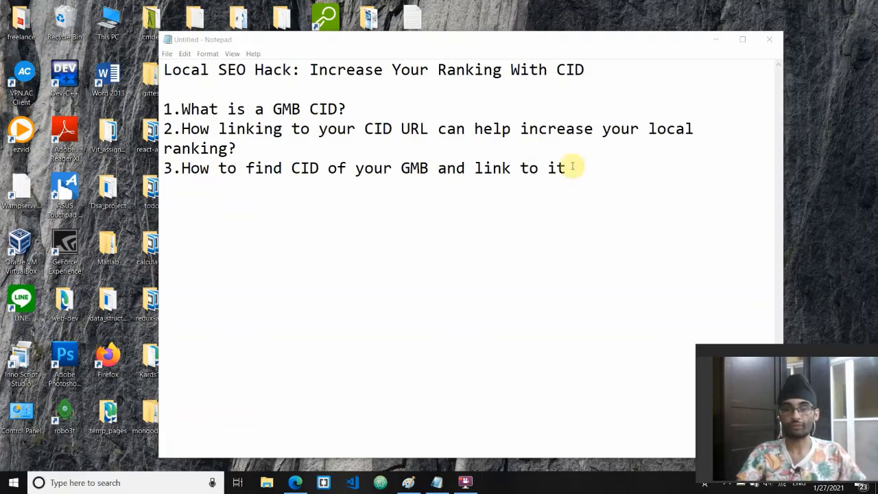
mouse_move(442, 196)
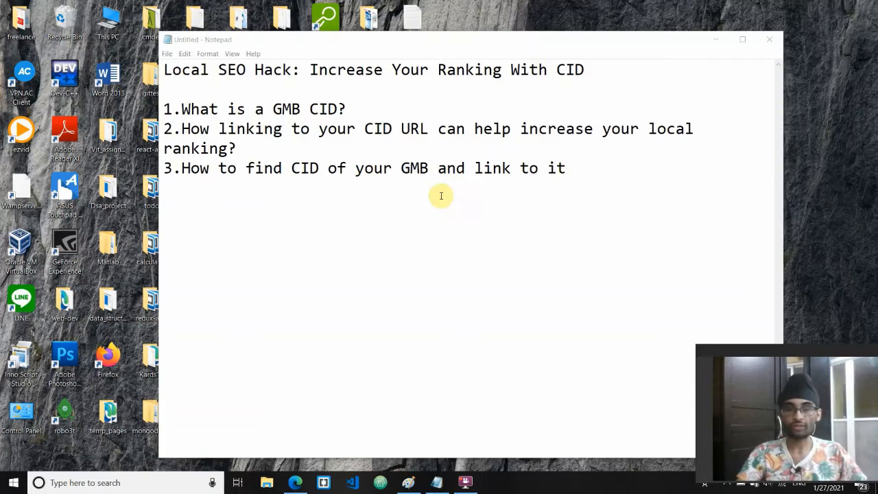
mouse_move(198, 74)
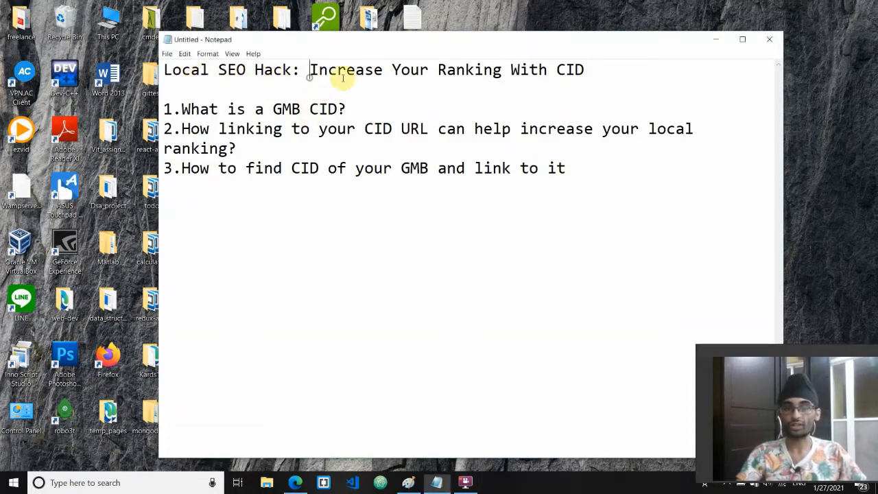
- Highlight the word CID in the title and the first question while explaining
drag(310, 69, 503, 68)
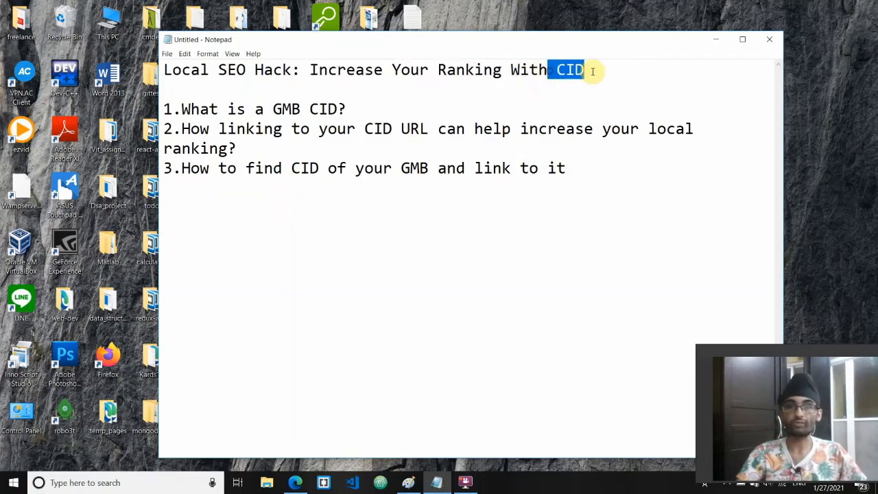
mouse_move(547, 91)
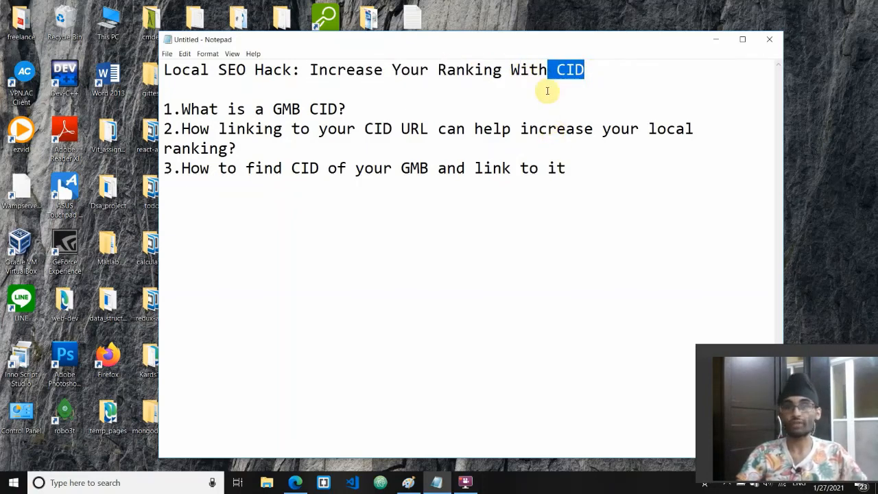
mouse_move(493, 158)
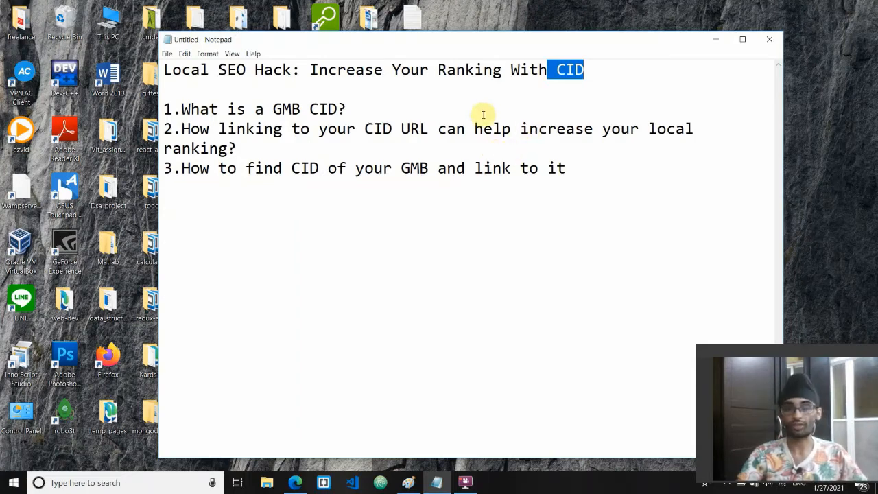
mouse_move(360, 149)
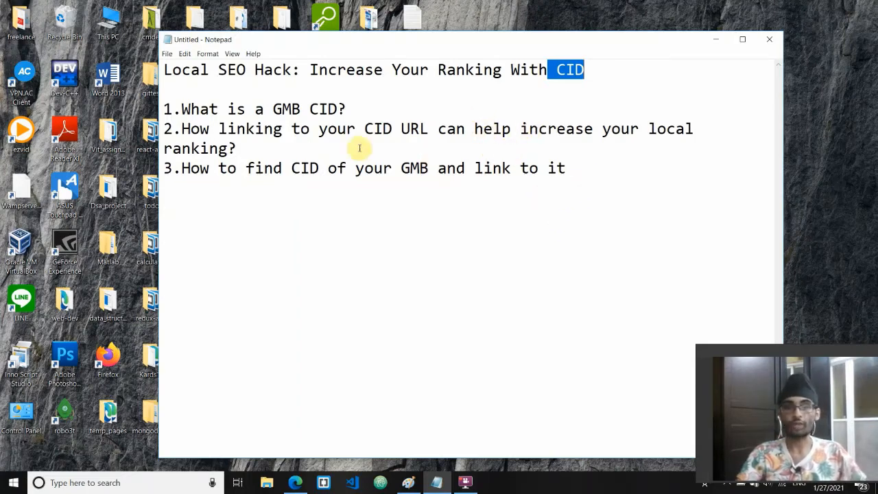
mouse_move(207, 117)
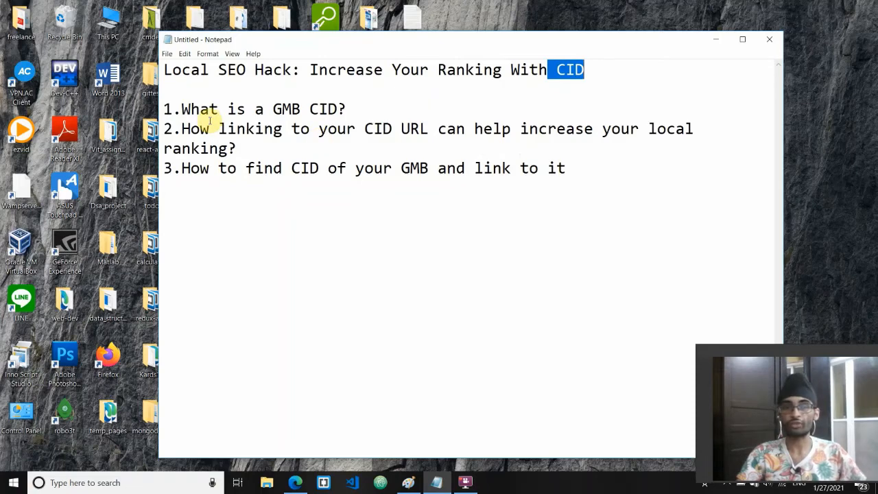
double_click(198, 110)
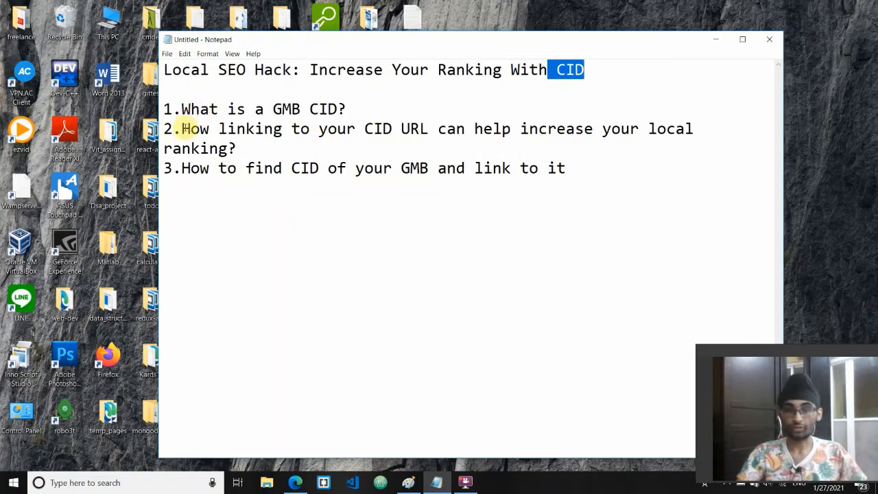
mouse_move(524, 134)
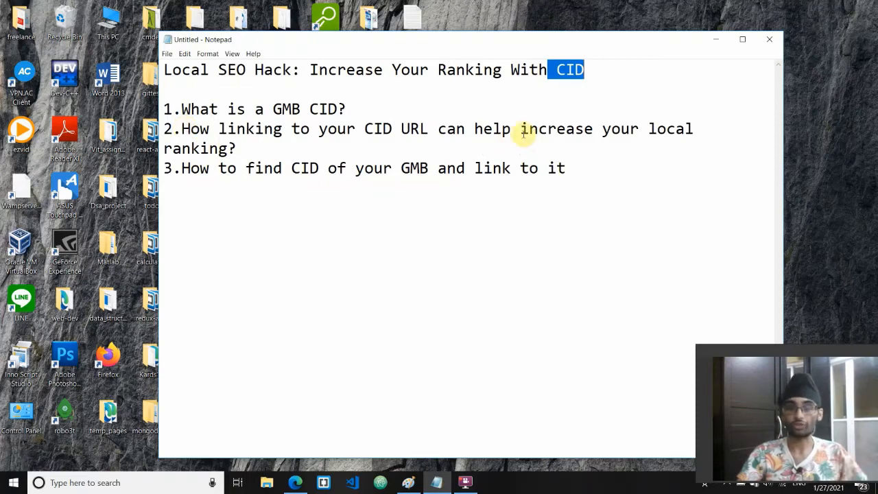
mouse_move(267, 167)
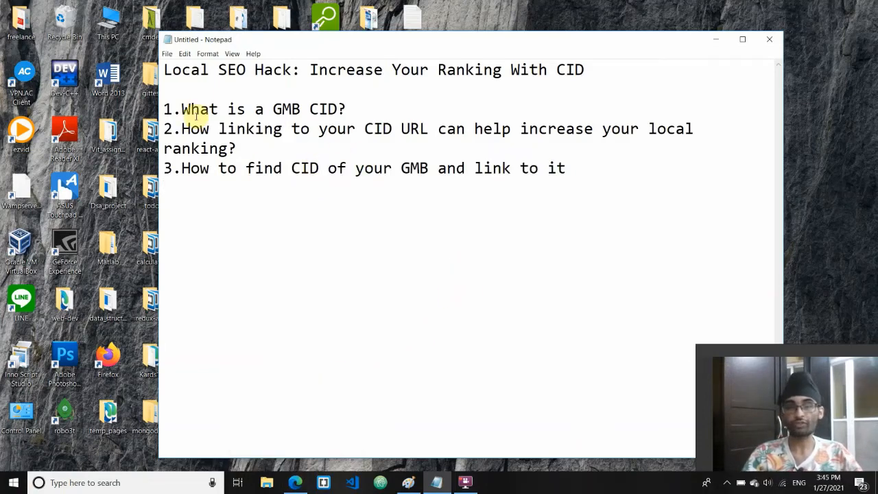
drag(184, 108, 565, 168)
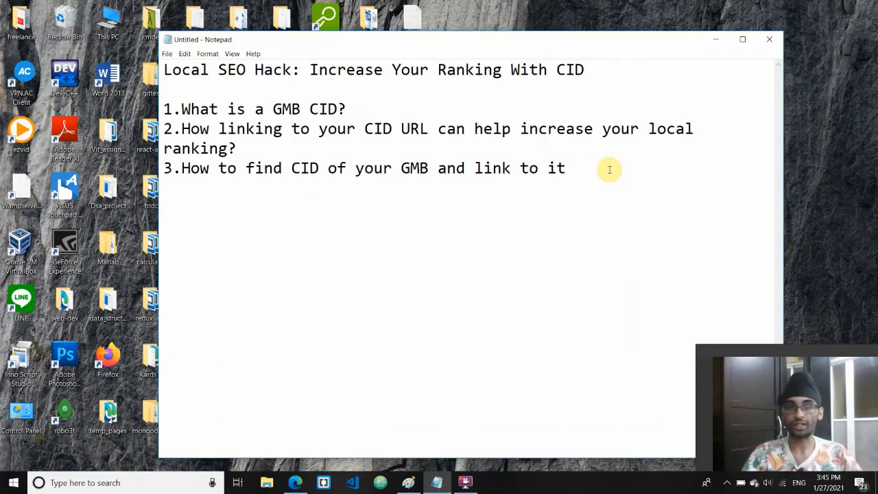
mouse_move(304, 114)
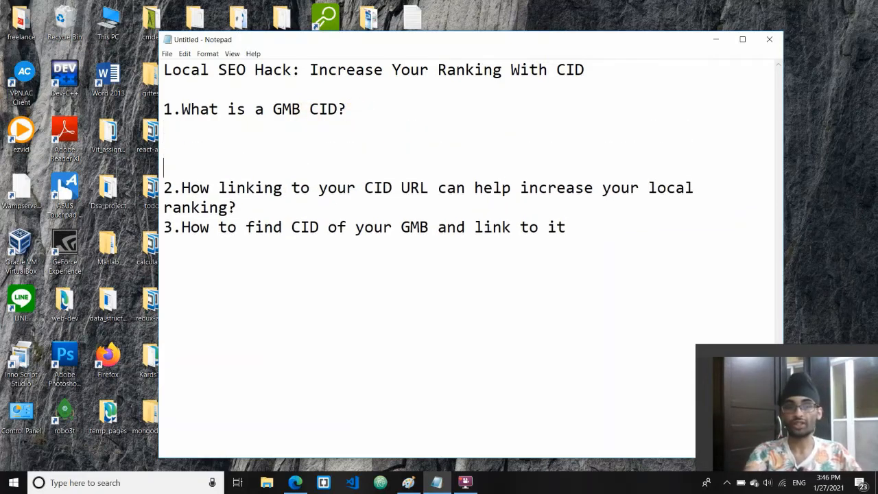
- Write 'Cluster Document Identifier' on its own line beneath the first question
text(C)
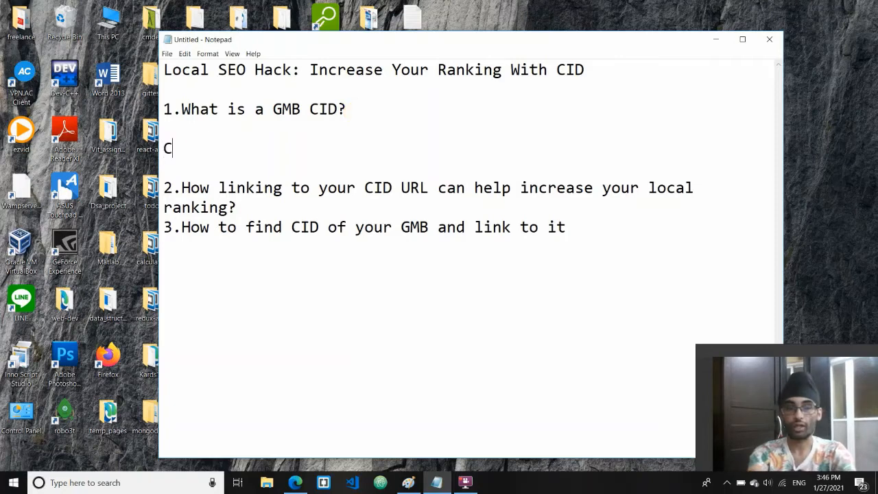
text(luster Dc)
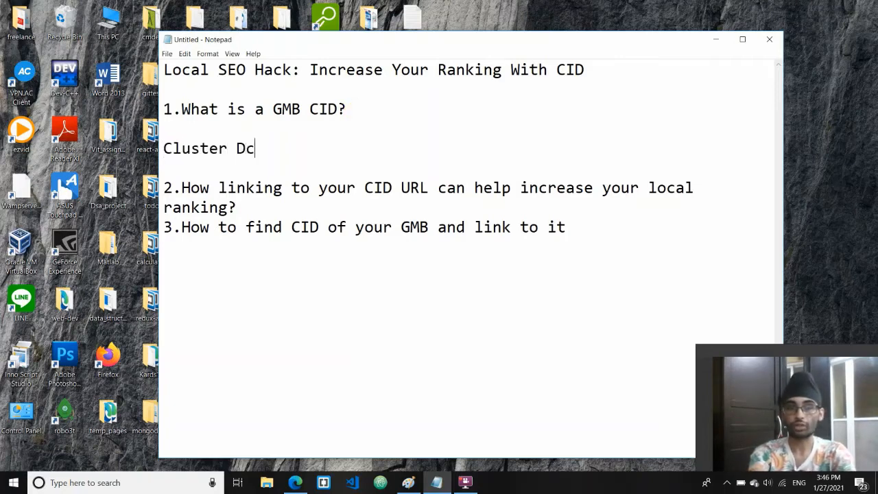
text(ument)
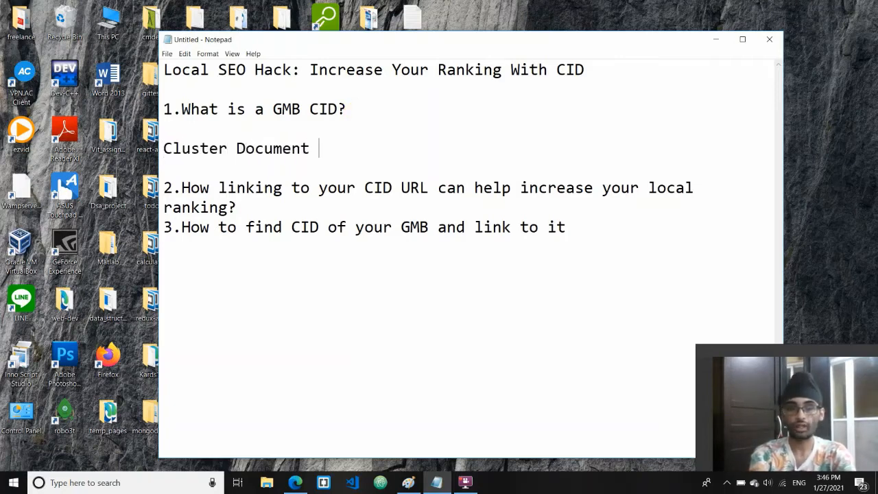
text(Identi)
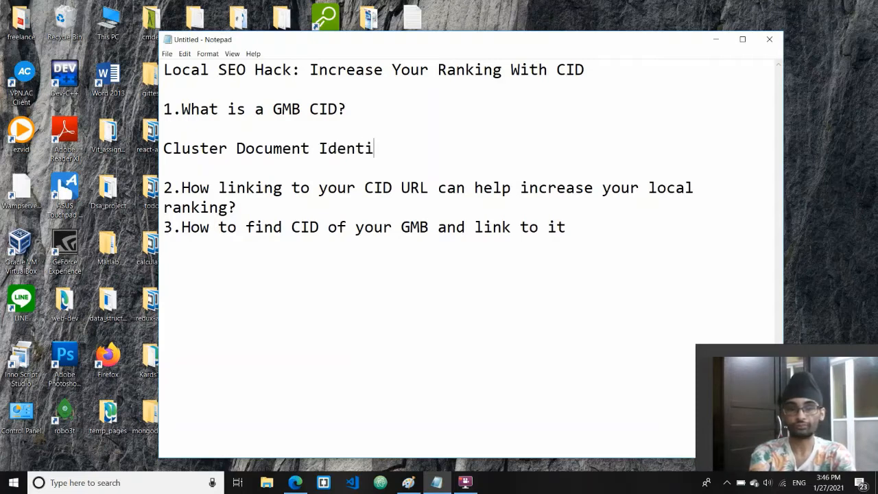
text(fier)
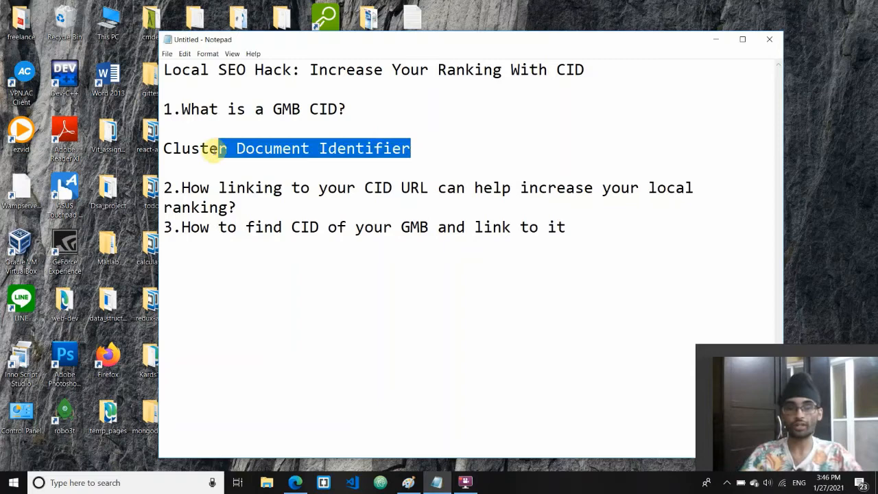
click(236, 156)
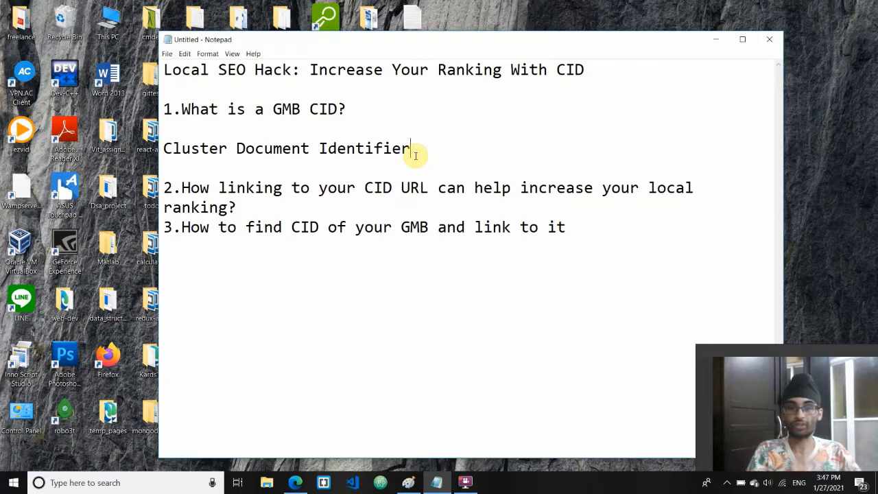
mouse_move(386, 376)
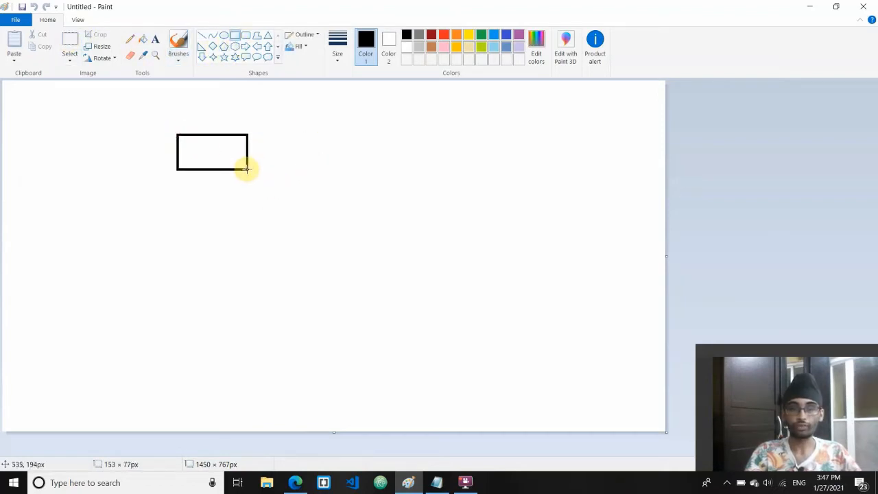
- Sketch a tall page rectangle after discarding the two test rectangles
drag(277, 138, 368, 171)
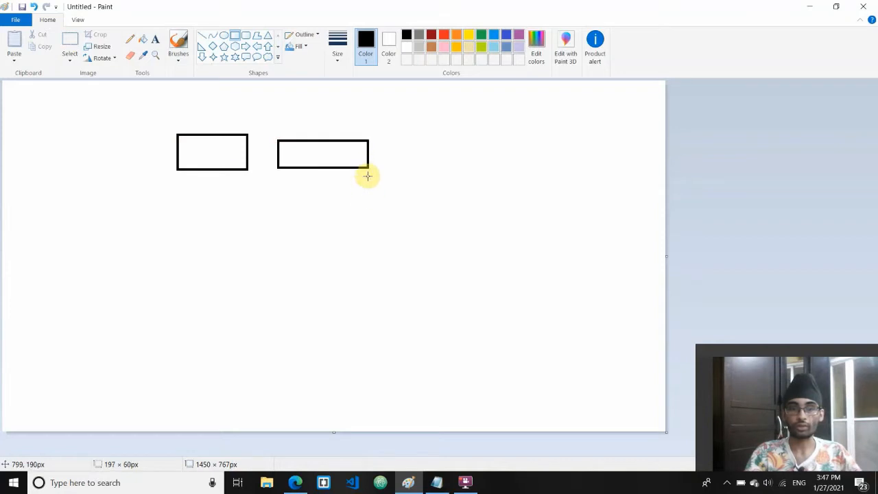
drag(368, 176, 368, 280)
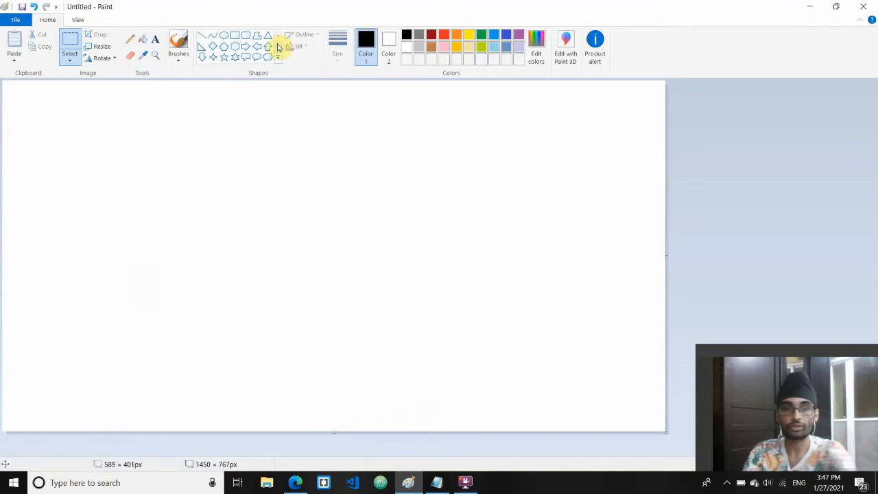
drag(318, 124, 436, 283)
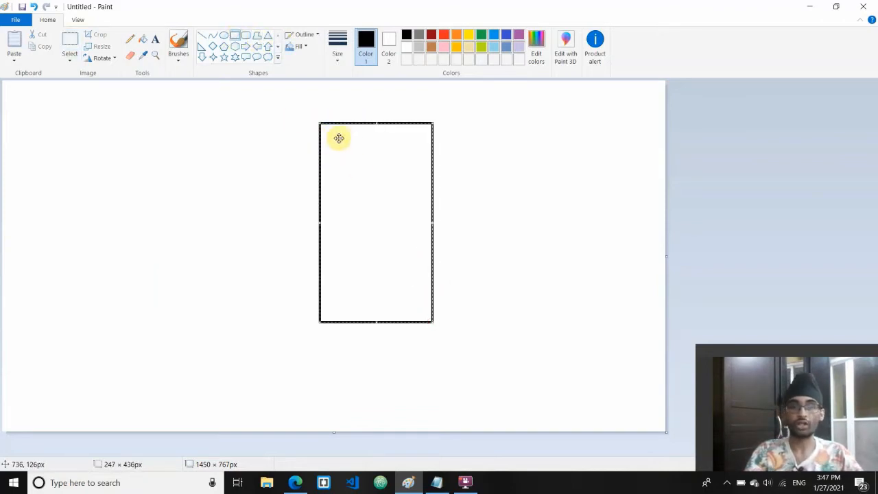
mouse_move(368, 151)
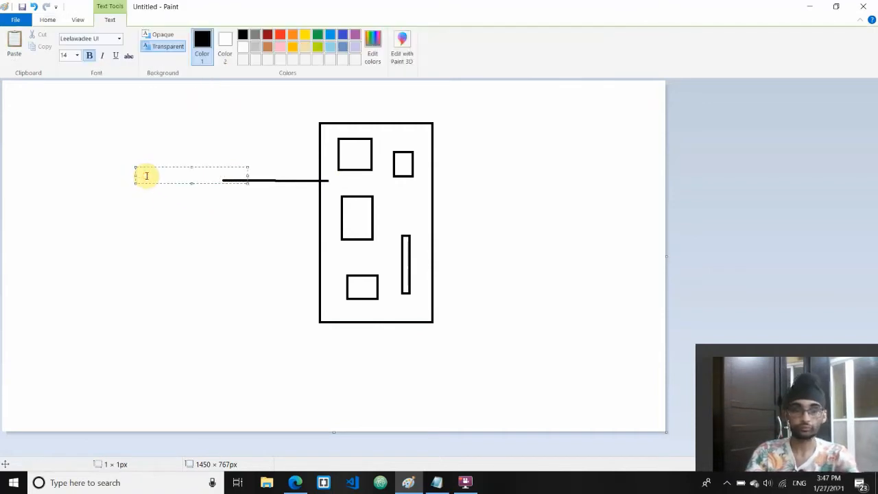
- Label the pointer line 'CID' and position the label at the line's end
text(CID)
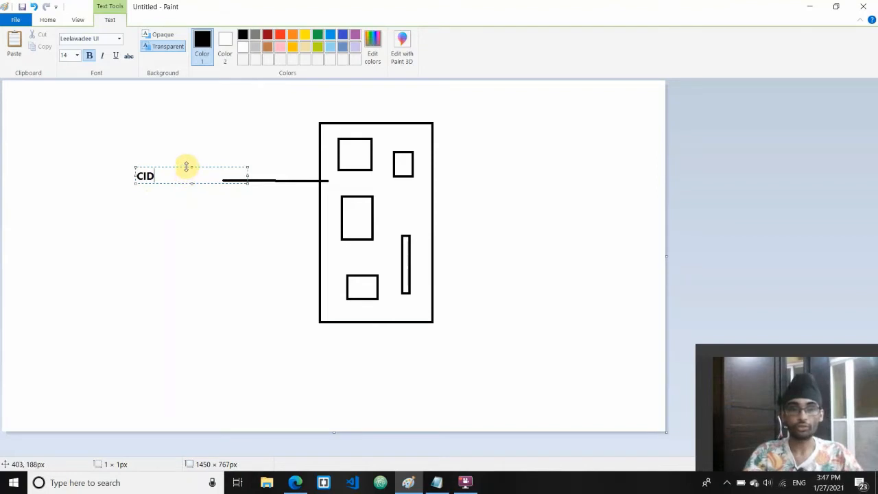
drag(187, 166, 170, 175)
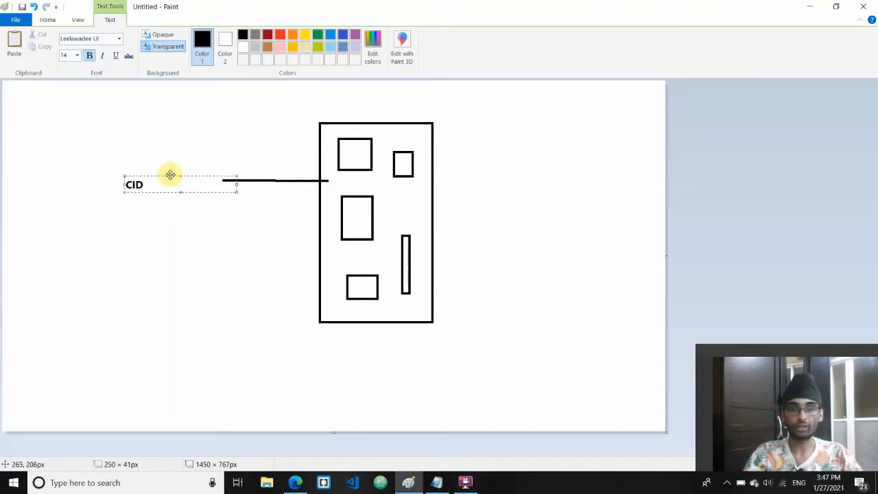
drag(170, 173, 230, 171)
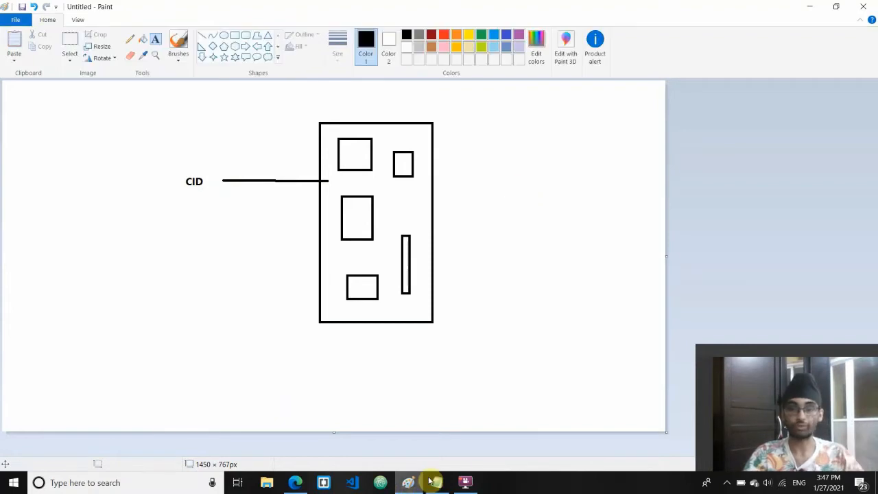
click(436, 483)
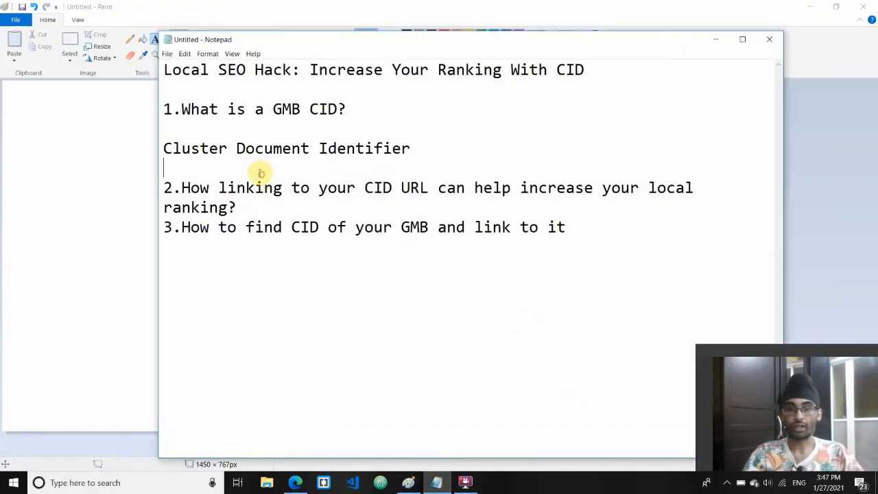
drag(181, 187, 282, 186)
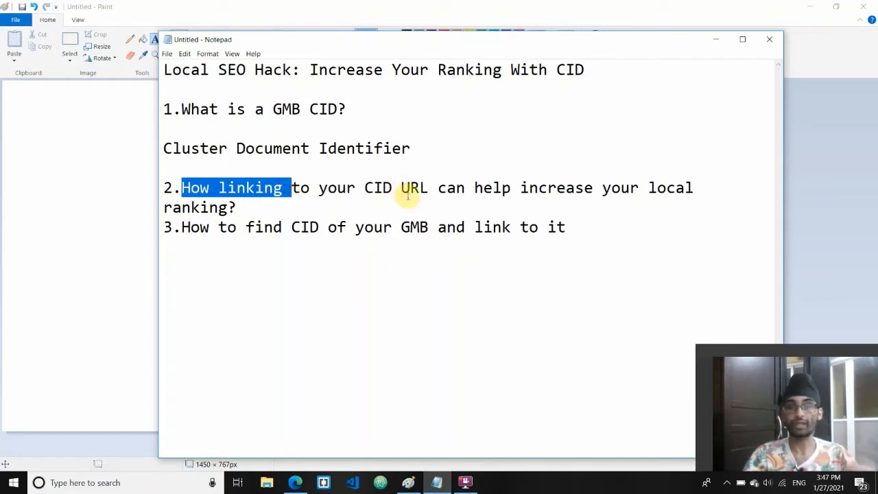
mouse_move(711, 53)
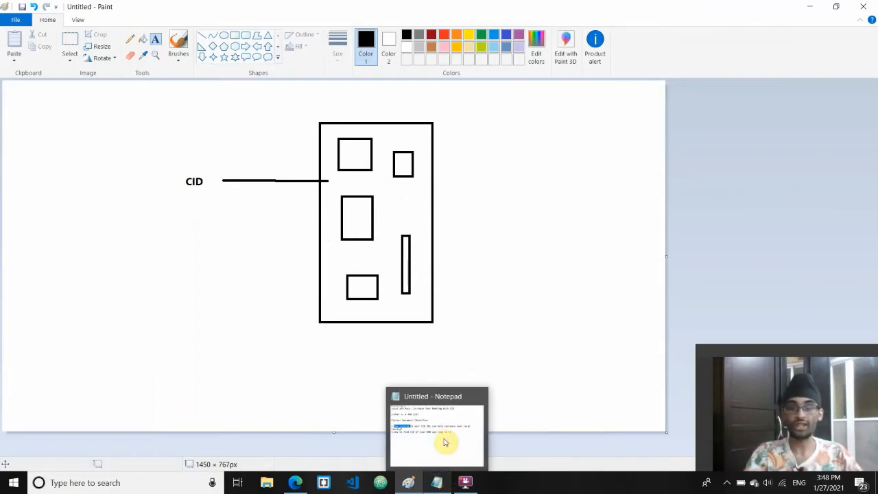
click(436, 428)
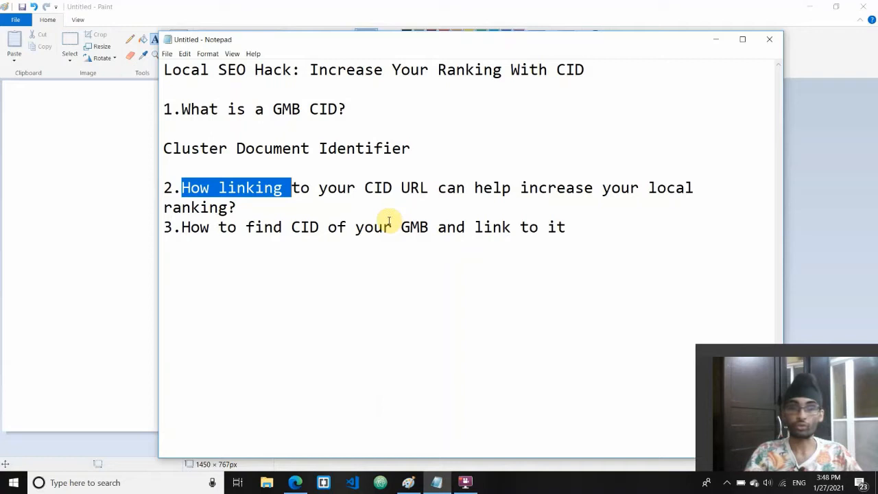
click(336, 186)
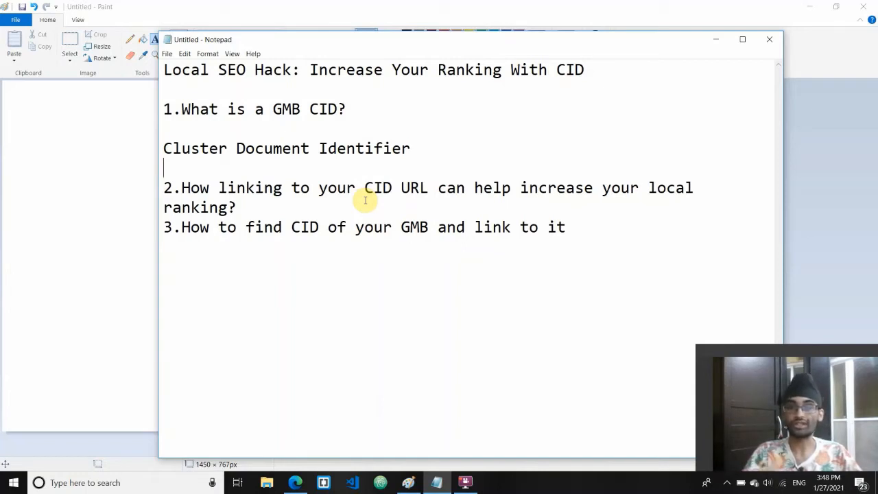
mouse_move(403, 195)
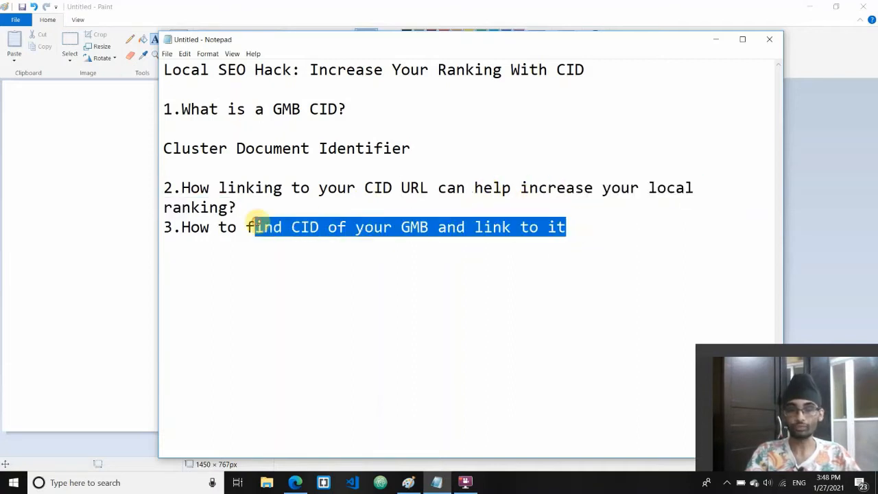
click(217, 228)
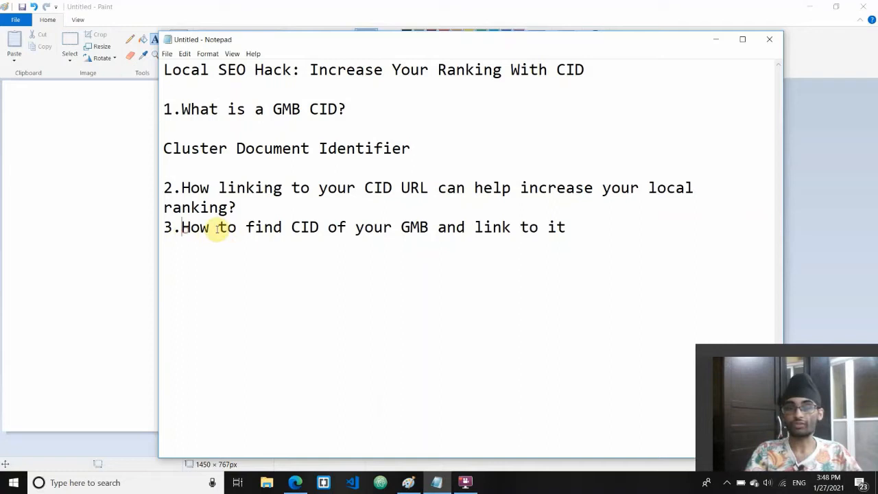
drag(182, 228, 401, 228)
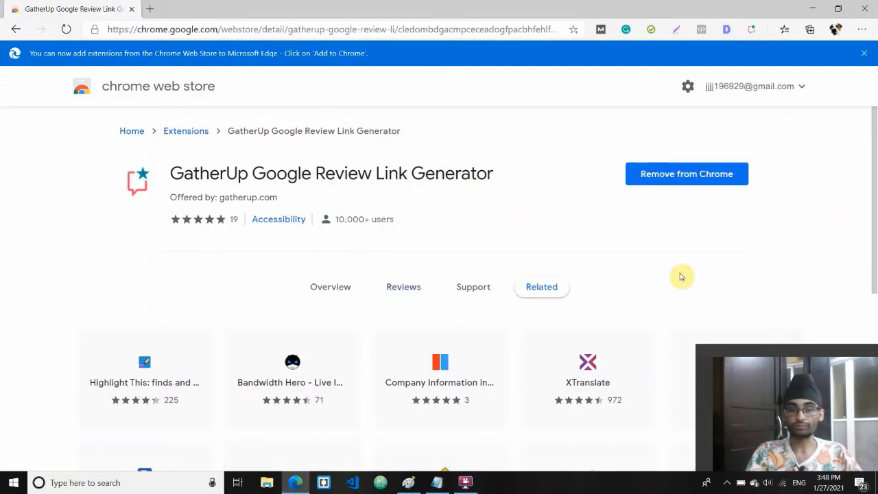
mouse_move(144, 179)
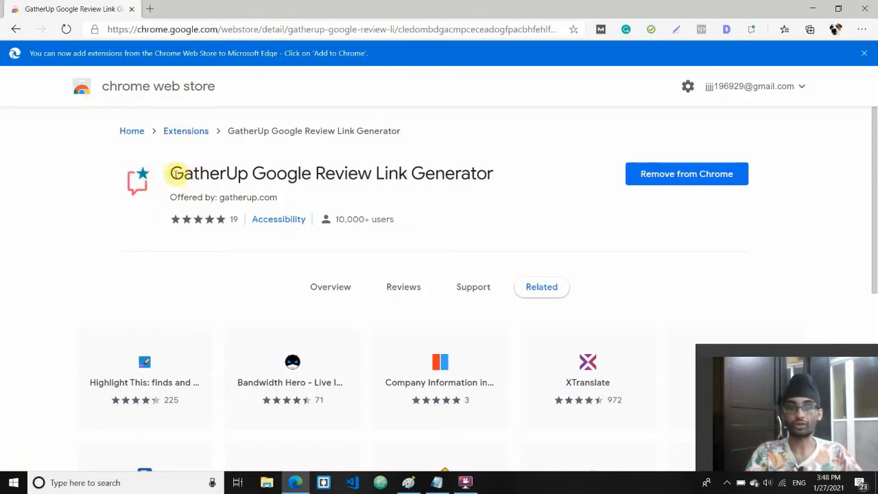
mouse_move(414, 175)
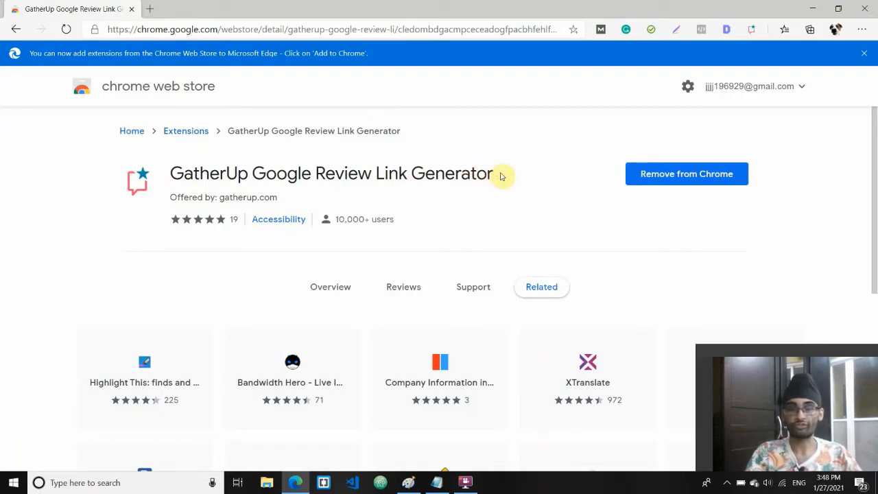
- Highlight the GatherUp extension details, then start a new InPrivate window from Edge's menu
drag(501, 173, 140, 159)
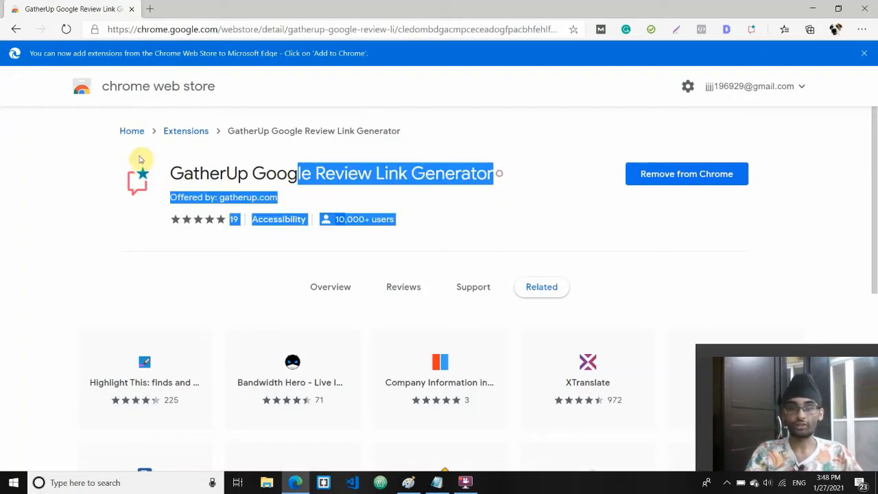
click(99, 252)
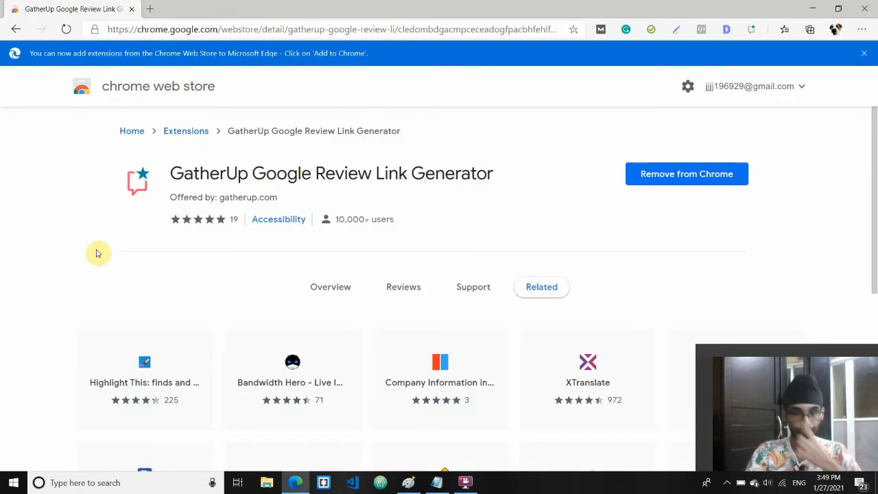
mouse_move(307, 478)
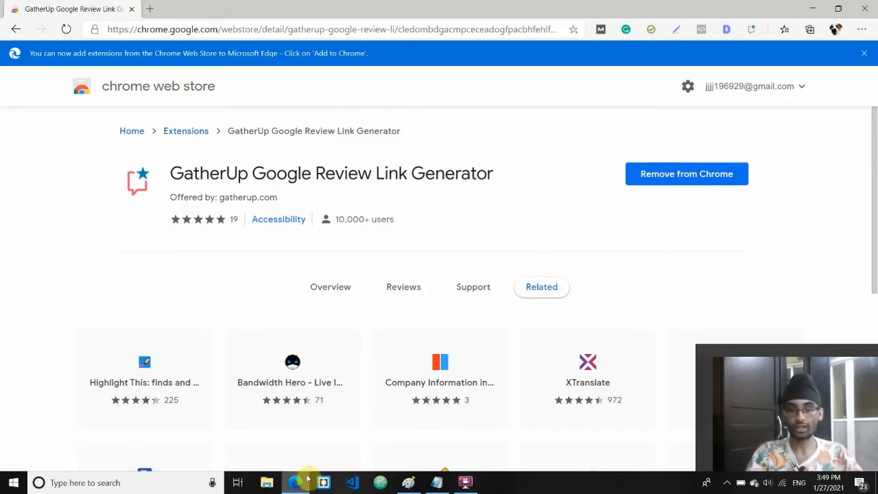
click(862, 30)
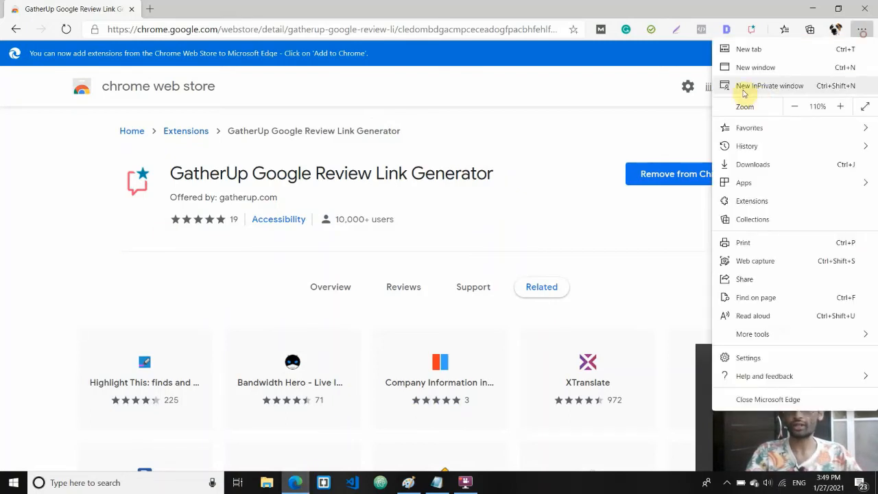
click(770, 85)
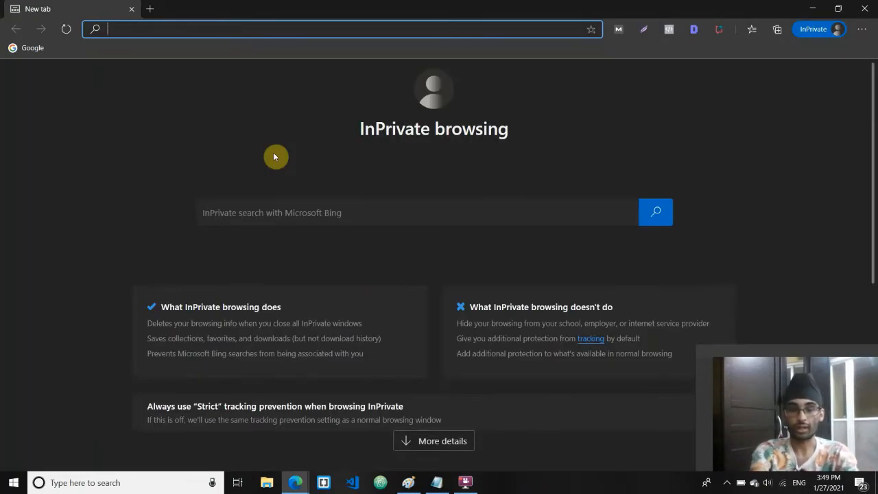
- Search techjackie.com and view the business listing panel
text(techjackie.com)
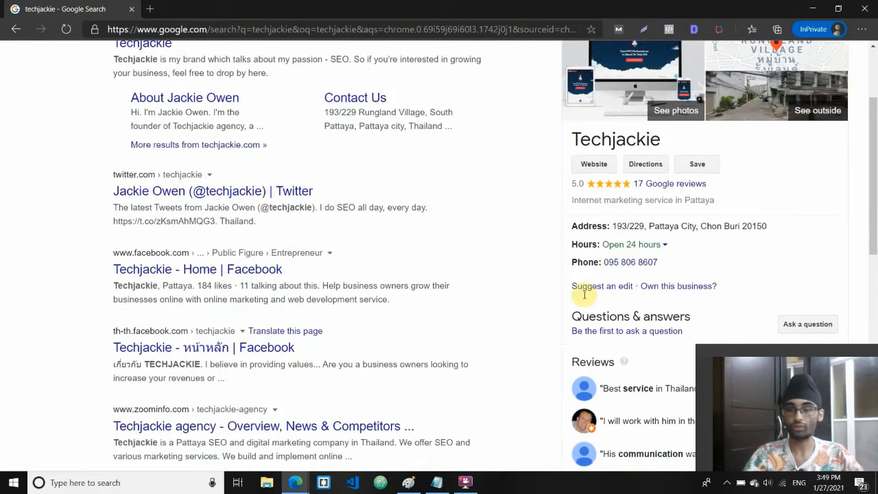
scroll(up, 3)
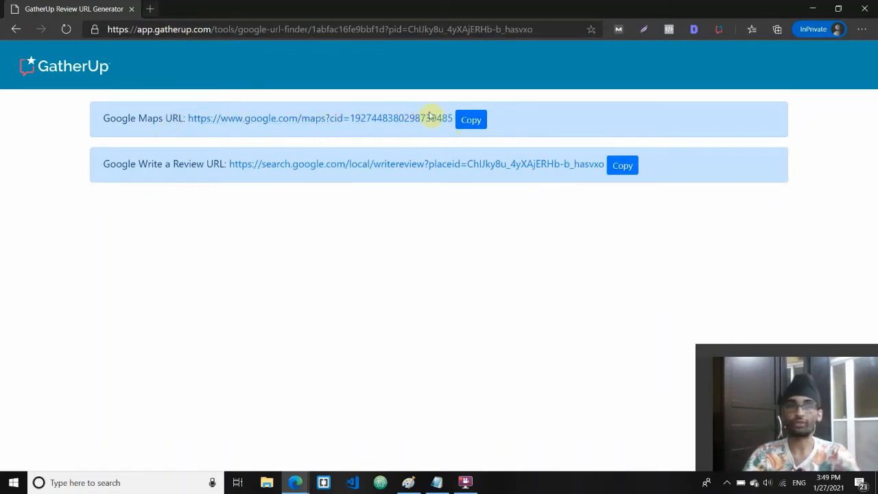
- Open the CID Maps link, compare it with the GatherUp results, then return to the Notepad outline
click(322, 118)
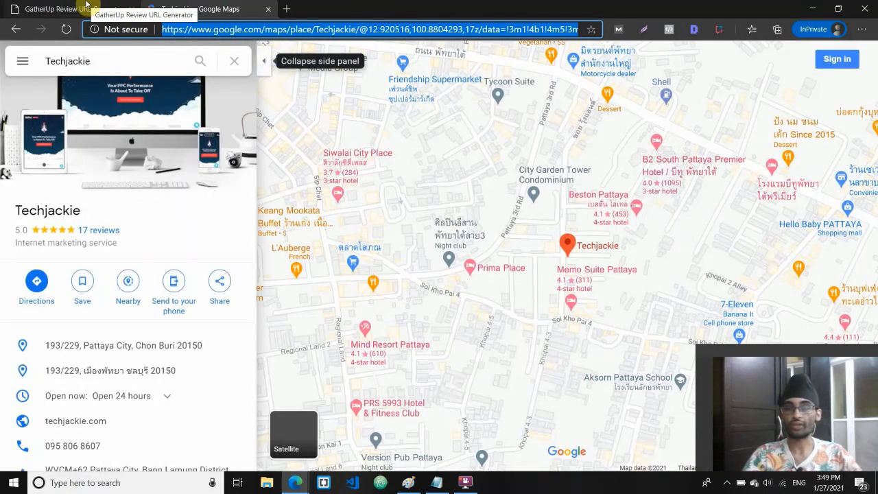
click(68, 9)
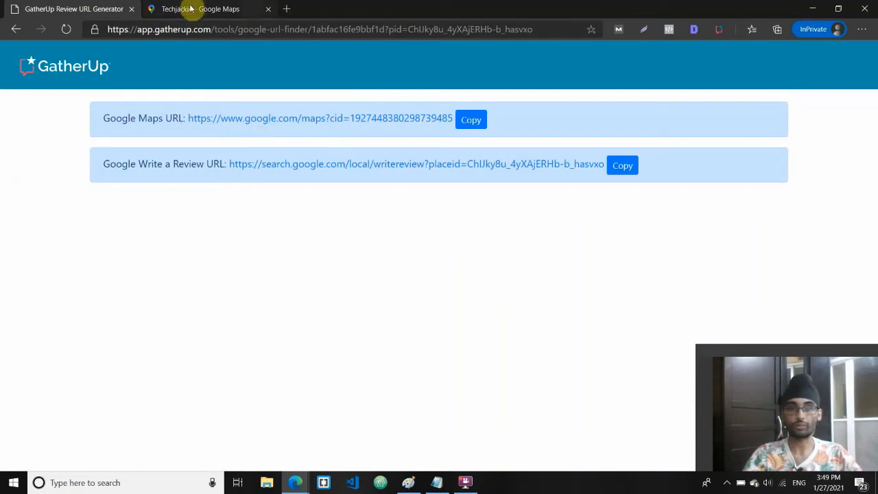
click(199, 8)
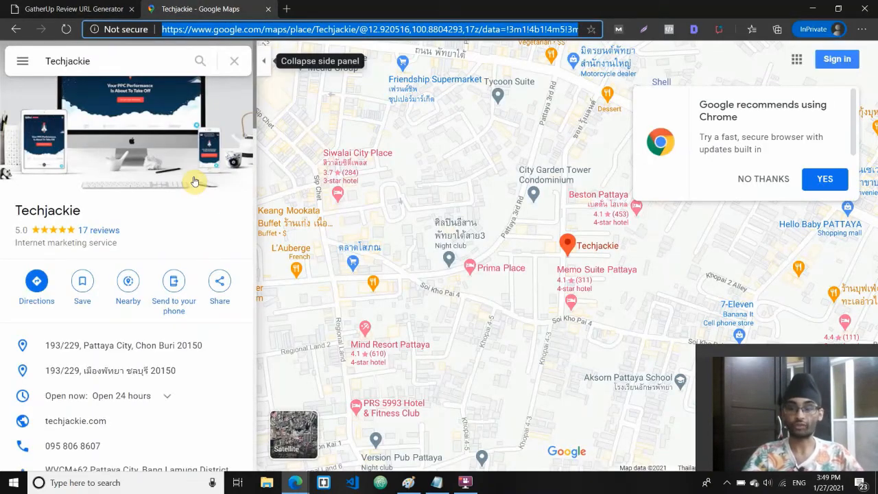
mouse_move(217, 219)
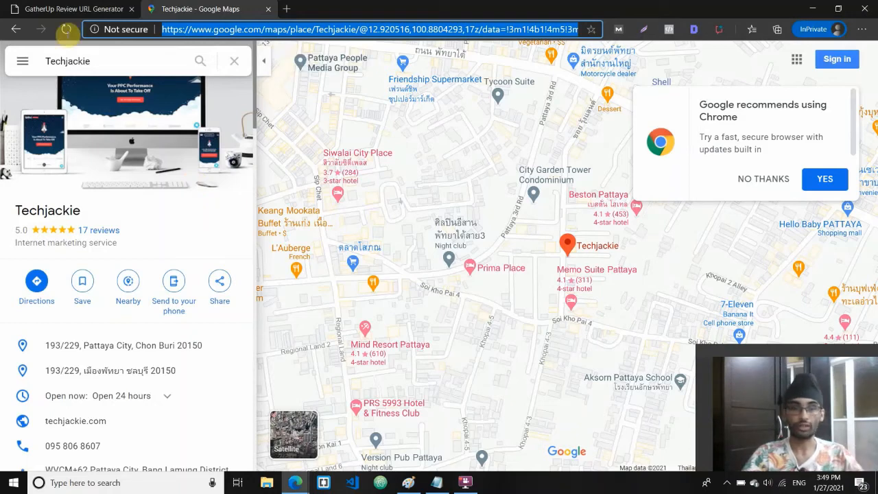
click(69, 8)
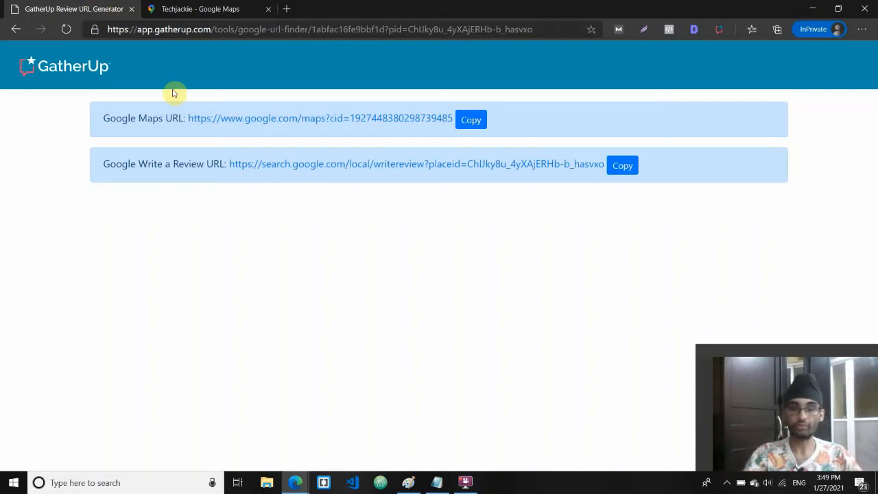
click(437, 483)
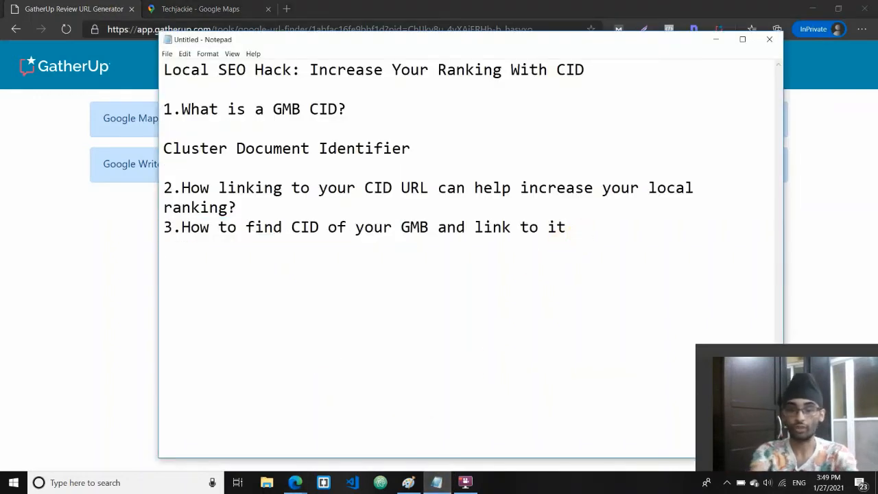
- Write '-link using your exact keyword in the content, on your strongest page of your website'
text(-)
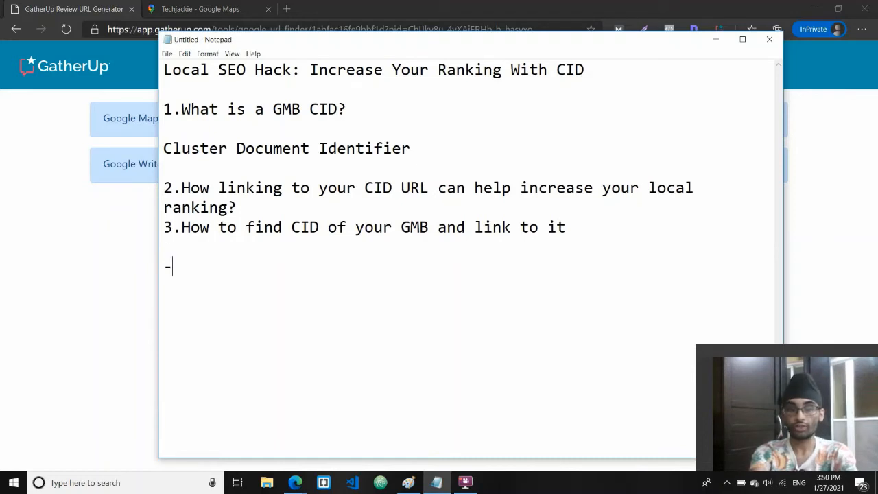
text(link using)
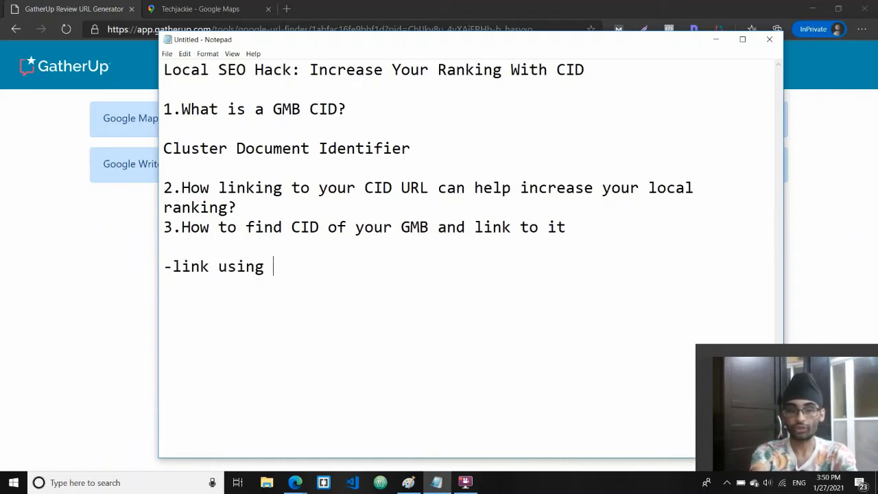
text(your exact key)
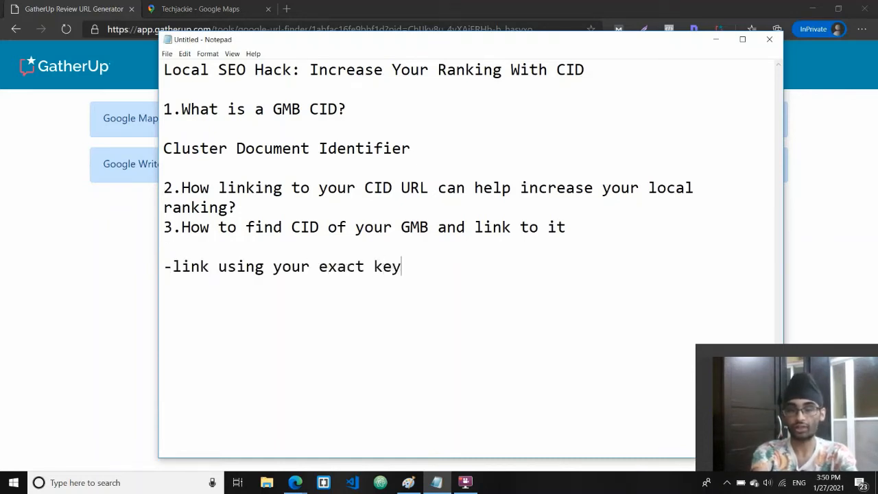
text(word in the body of the)
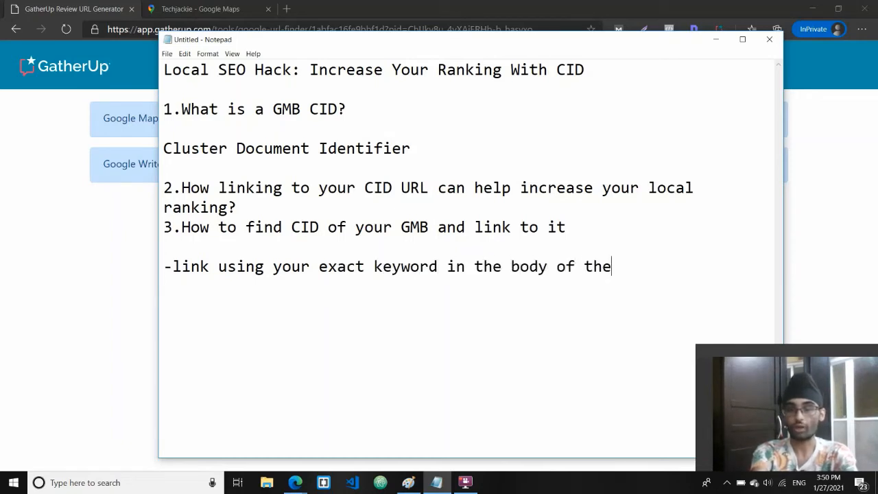
text(content, on y)
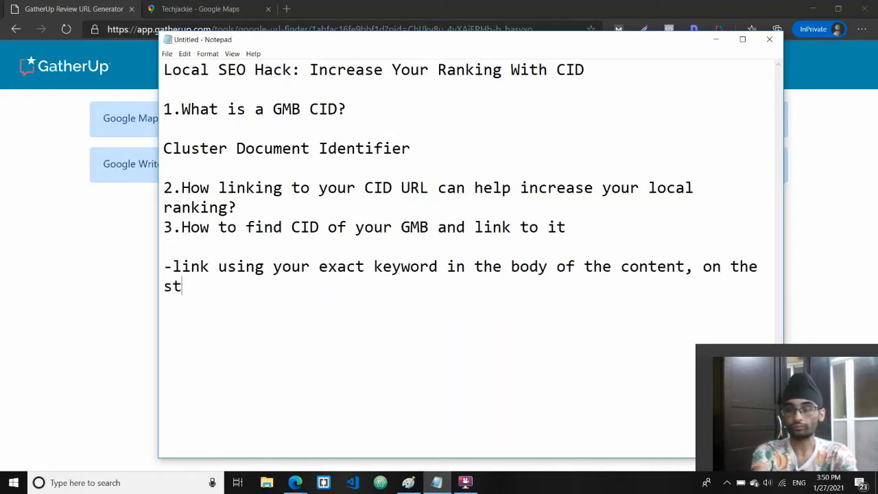
text(rongest page of you)
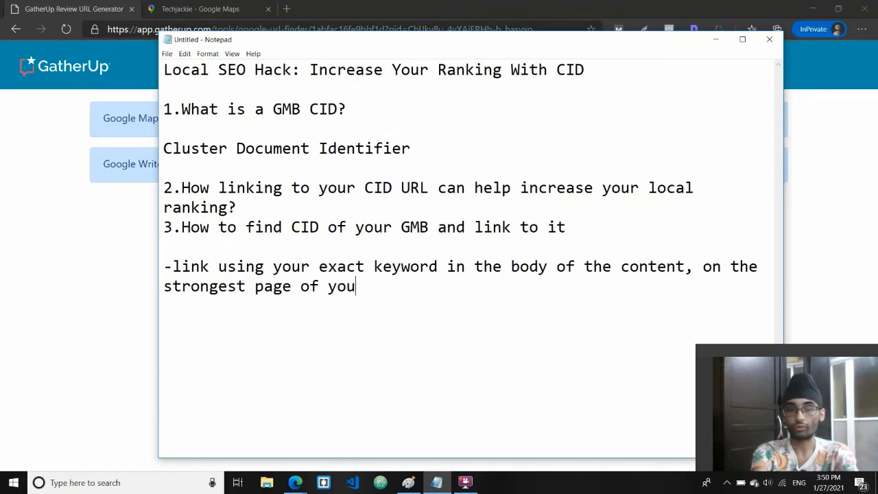
text(r website)
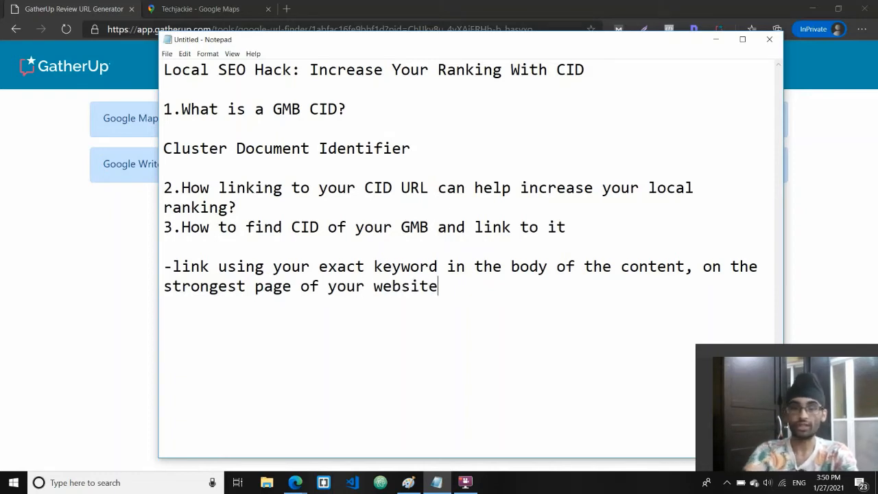
- Highlight the exact-keyword method line for emphasis, then clear the selection
drag(164, 267, 438, 286)
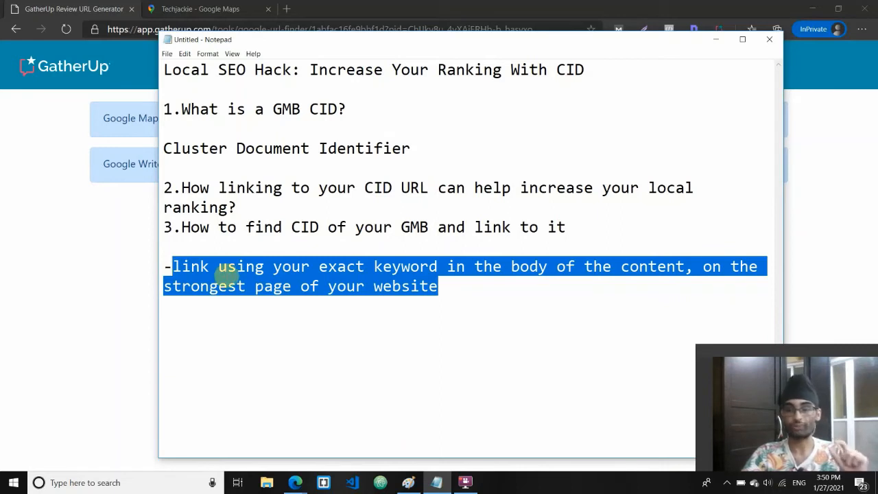
mouse_move(465, 289)
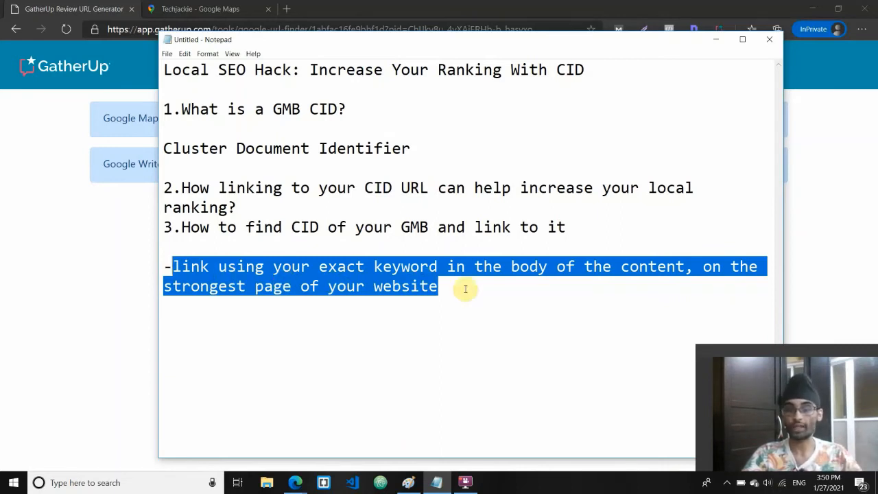
click(466, 287)
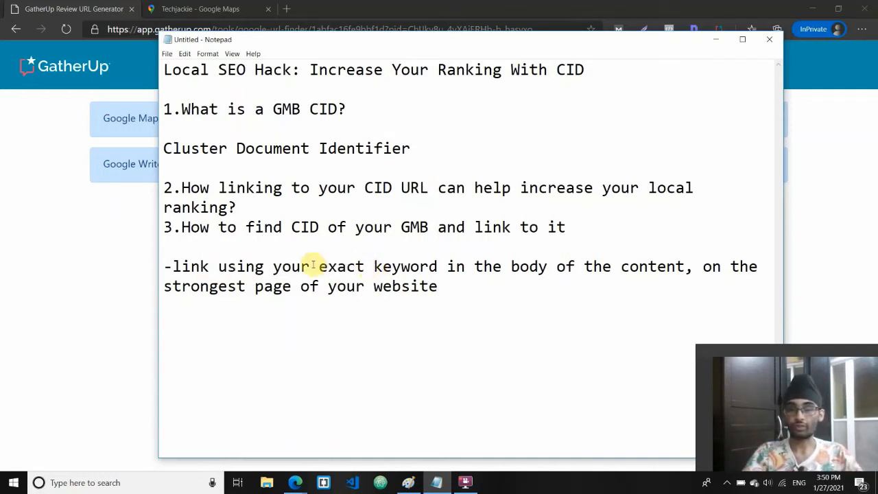
drag(319, 266, 464, 266)
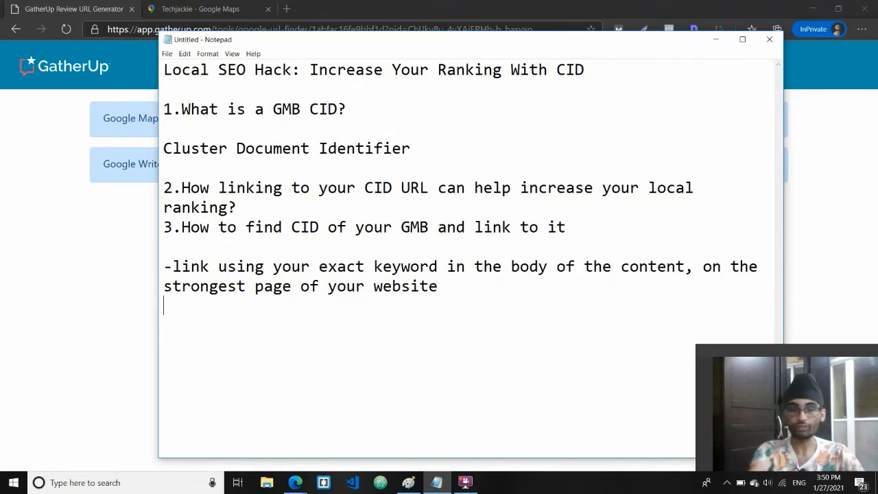
- Write '-link using your brand/address as an anchor text' on a new line
text(-link)
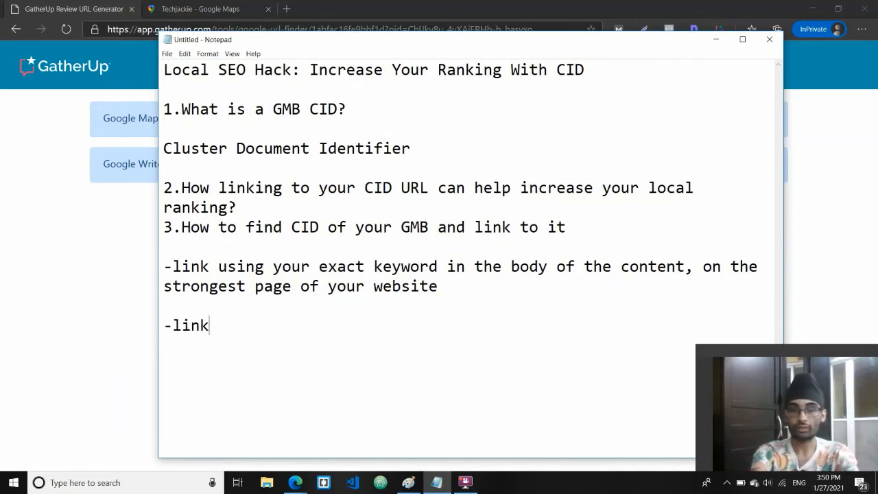
text(using your brand)
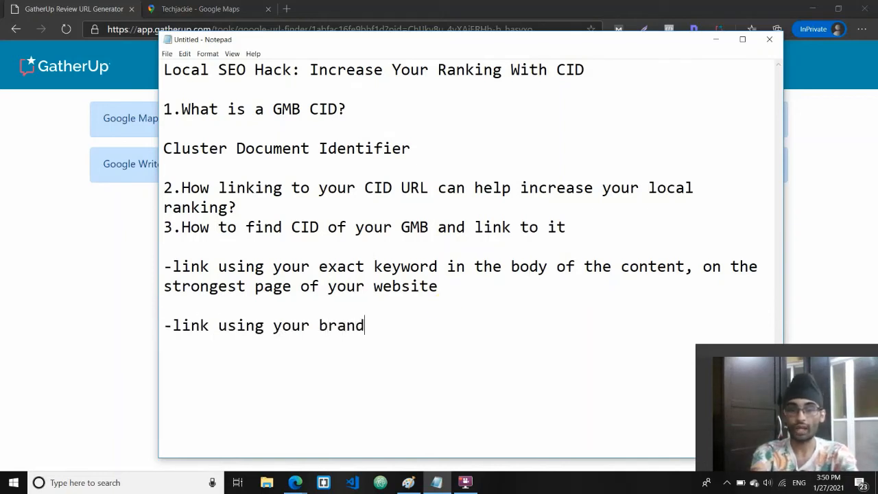
text(/address as an a)
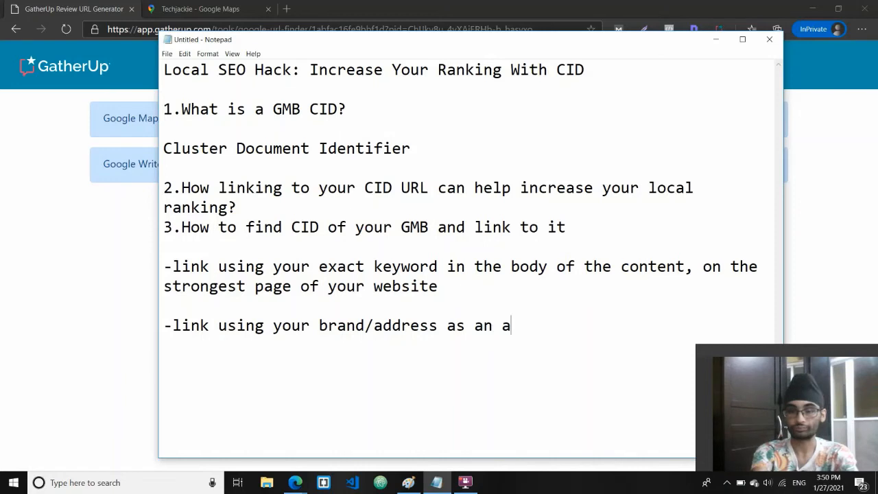
text(nchor text)
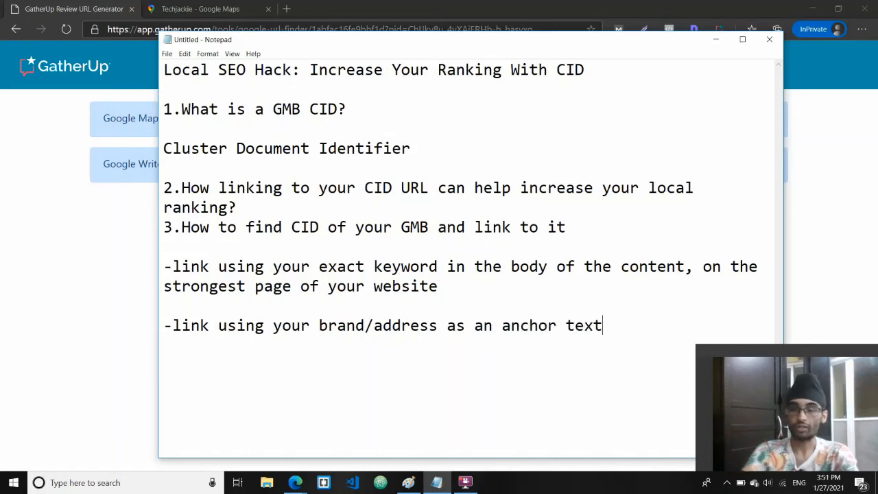
- Highlight 'anchor text', 'brand' and 'address' for emphasis, then clear the selection
drag(475, 326, 604, 325)
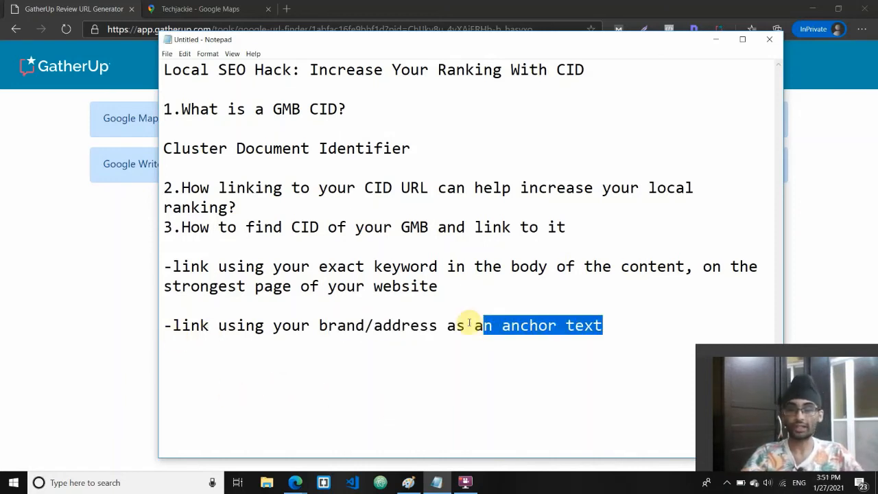
drag(484, 325, 273, 326)
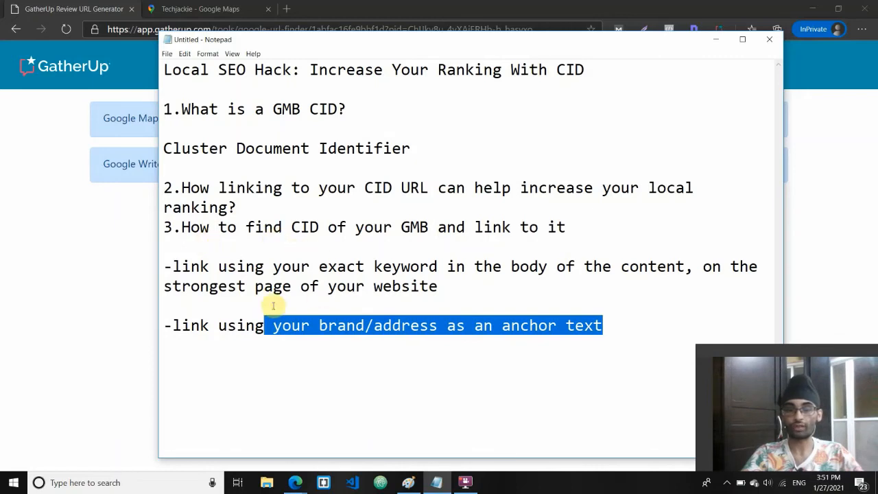
double_click(340, 326)
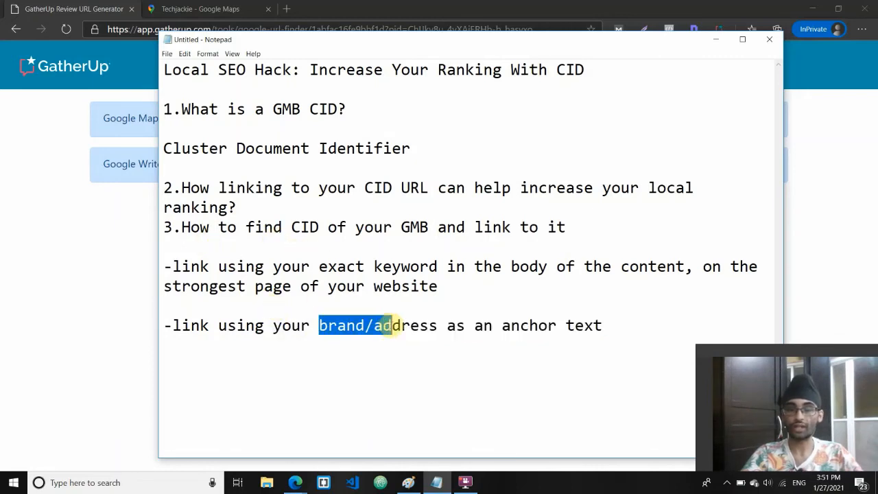
double_click(528, 325)
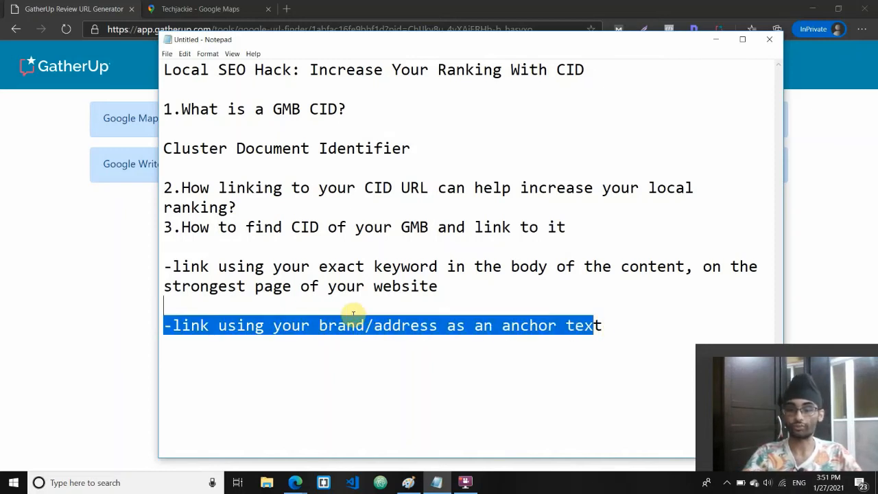
click(615, 327)
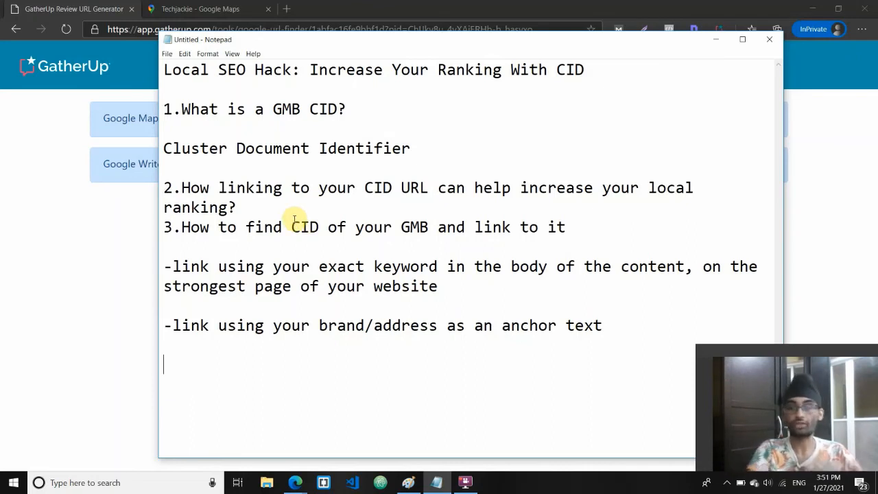
- Write '-web 2.0, press release, PBN' as the third linking method
text(-)
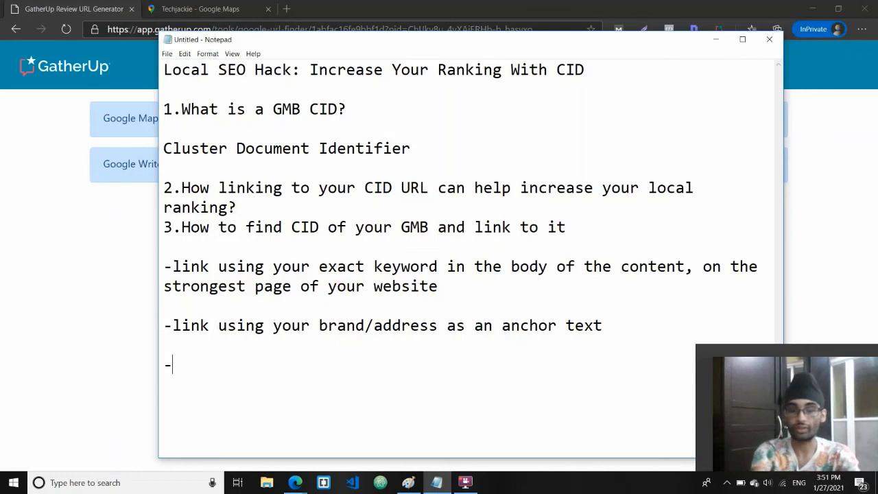
text(web 2.0)
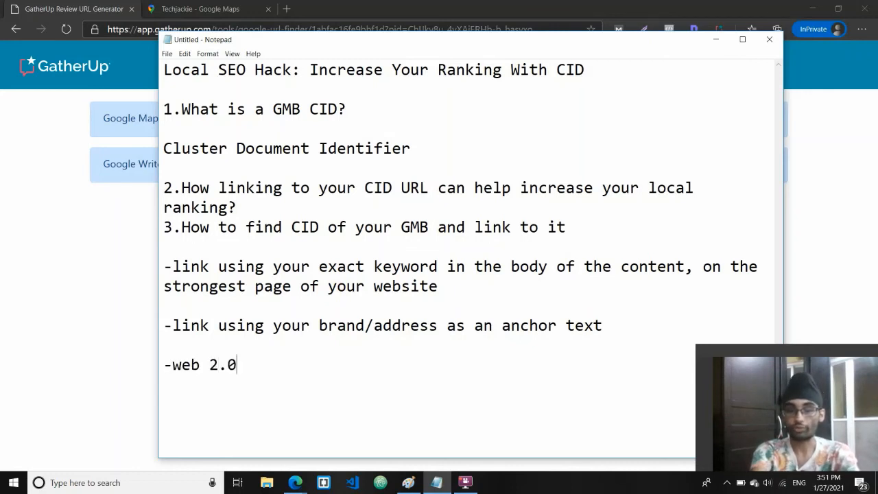
text(, p)
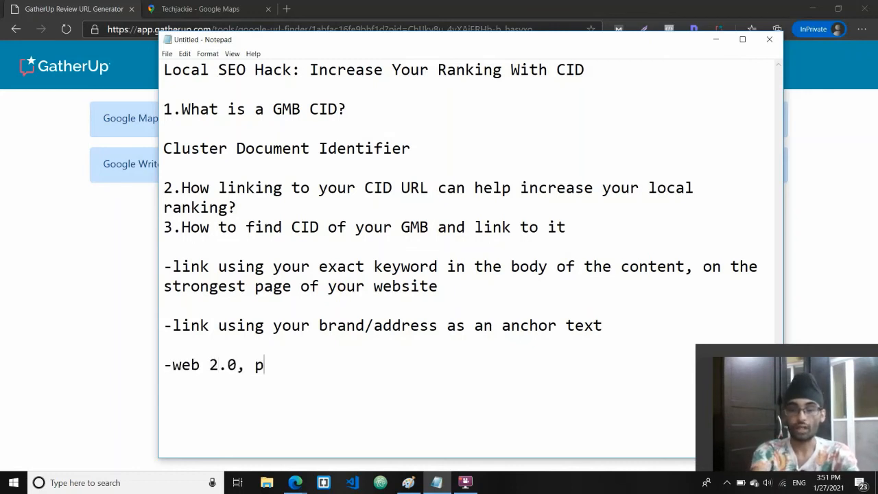
text(ress release)
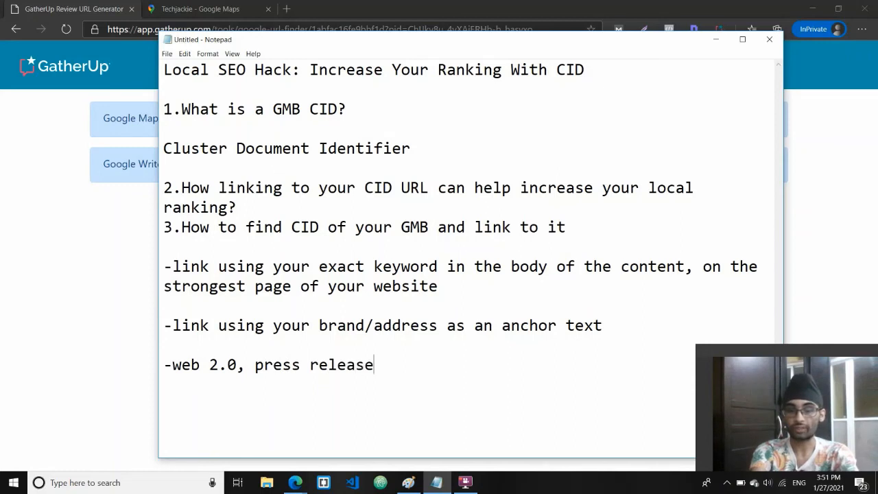
text(,)
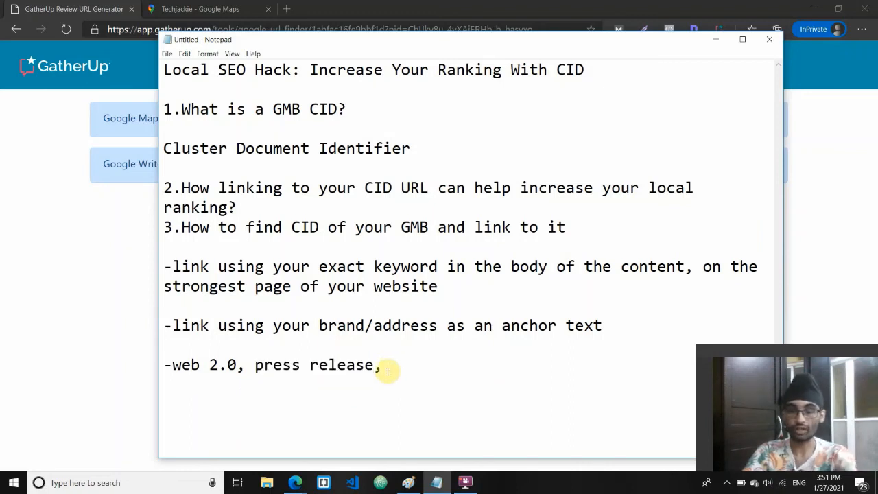
text(P)
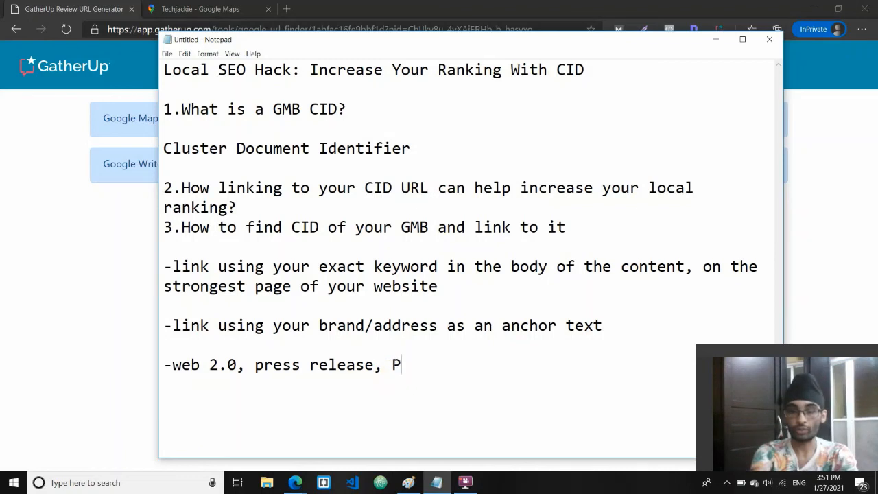
text(BN)
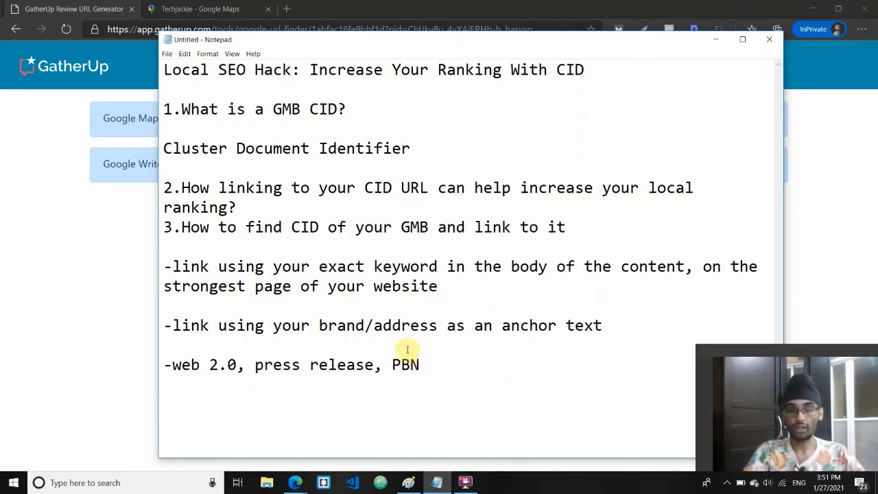
mouse_move(481, 284)
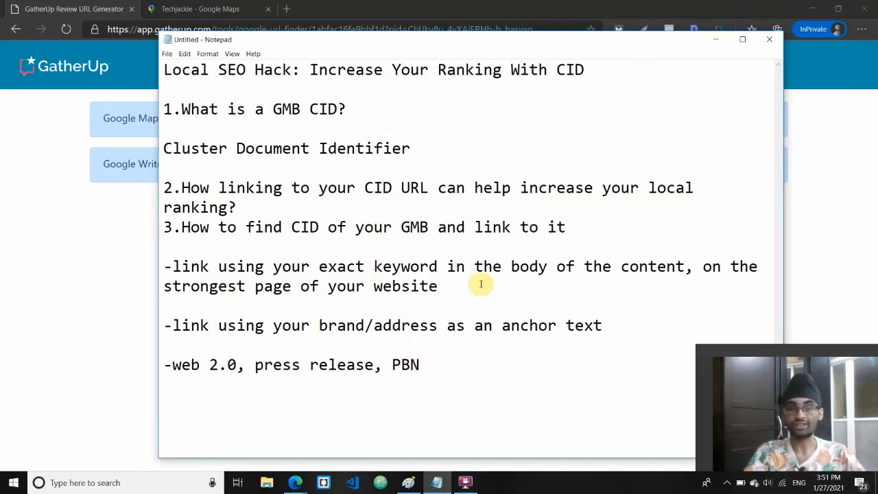
- Highlight the third method line for emphasis, then clear the selection
drag(240, 365, 420, 366)
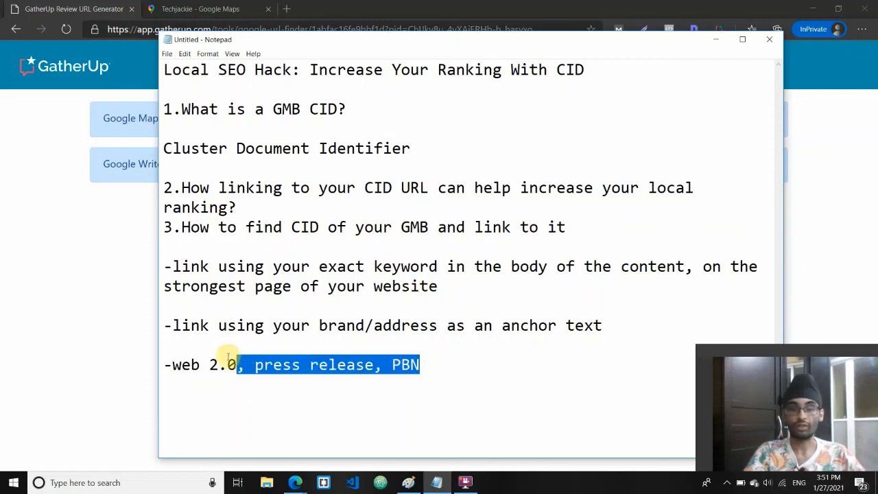
drag(245, 365, 171, 365)
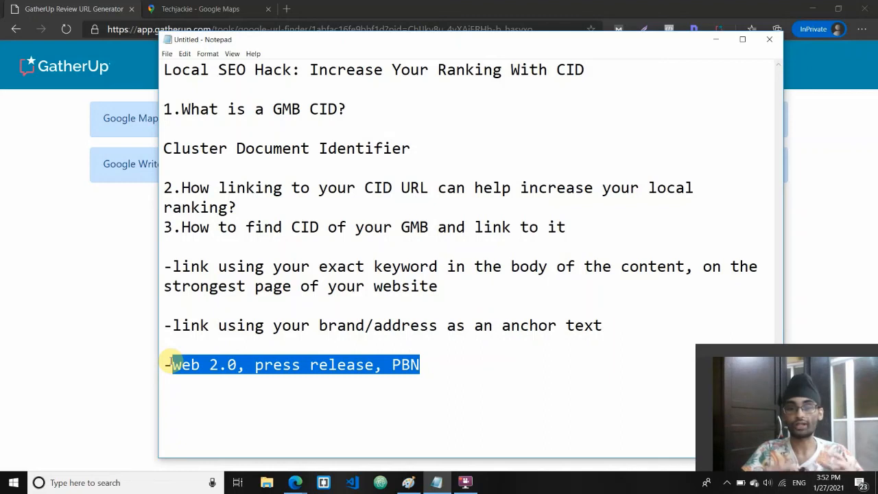
drag(173, 366, 203, 325)
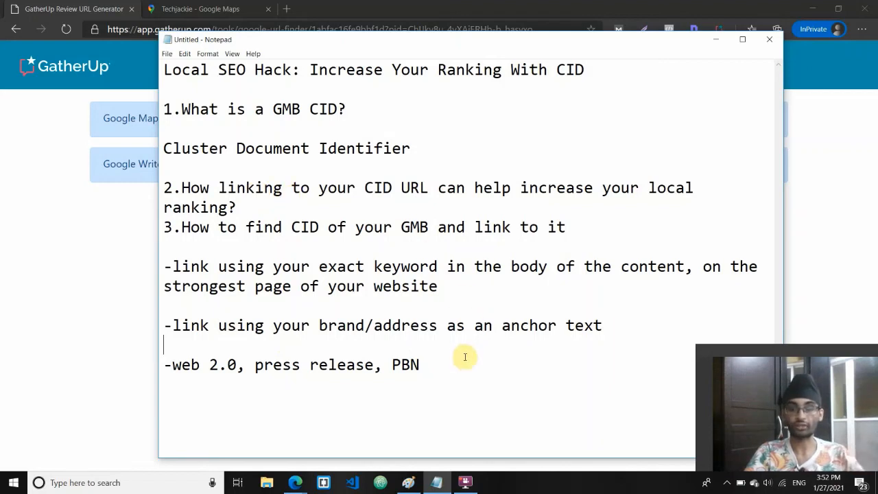
mouse_move(566, 372)
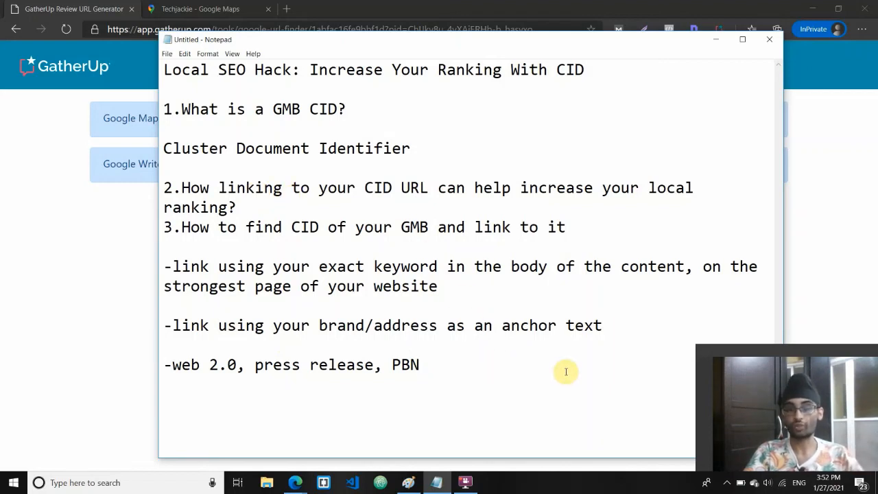